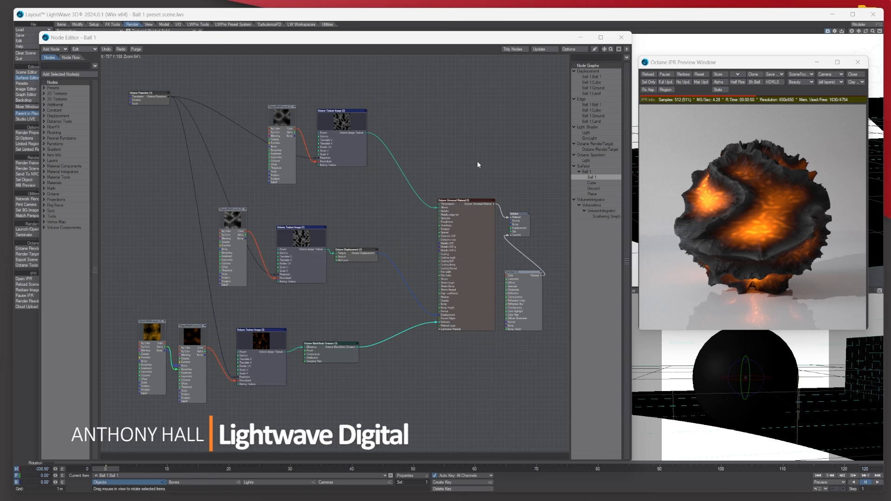
{"action": "mouse_move", "coordinate": [395, 143]}
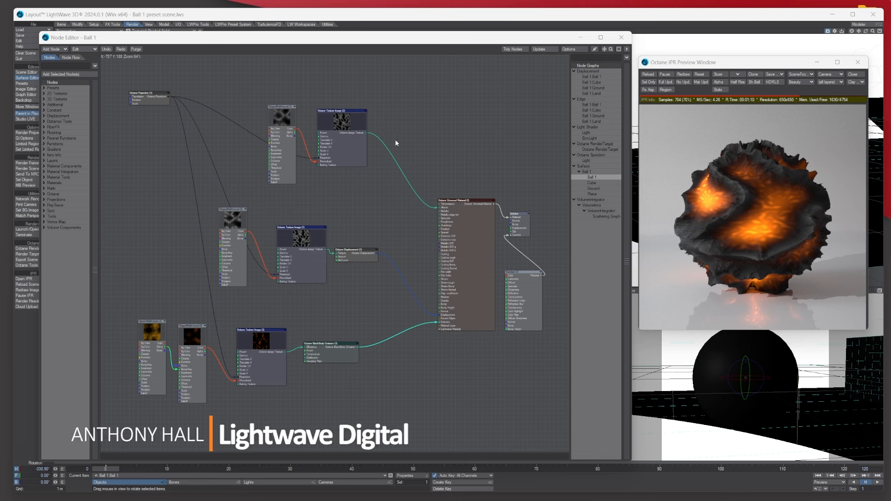
{"action": "mouse_move", "coordinate": [434, 159]}
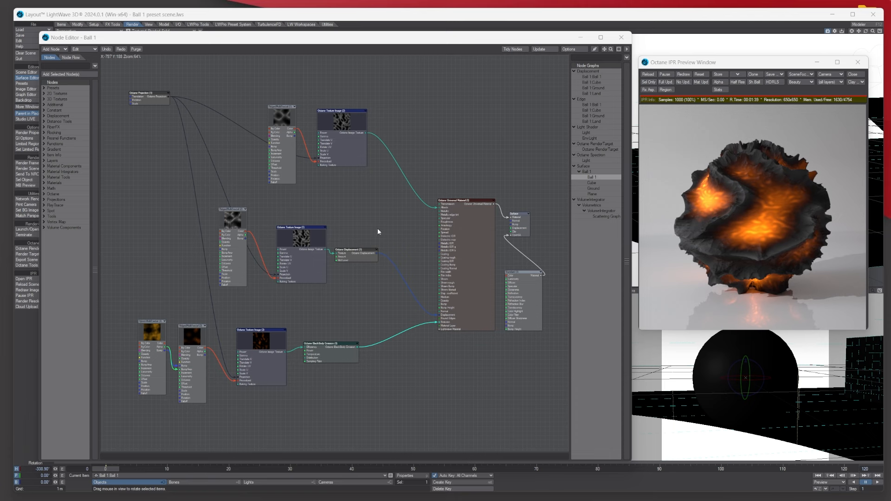
{"action": "mouse_move", "coordinate": [486, 170]}
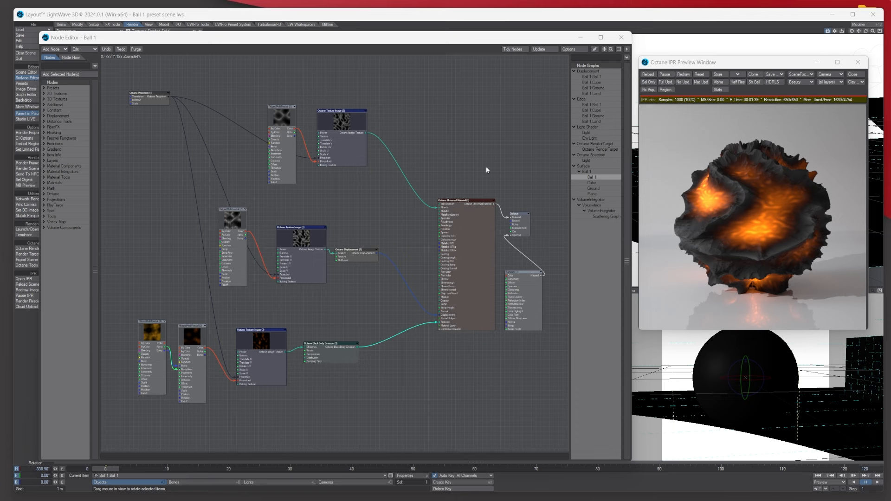
{"action": "mouse_move", "coordinate": [231, 64]}
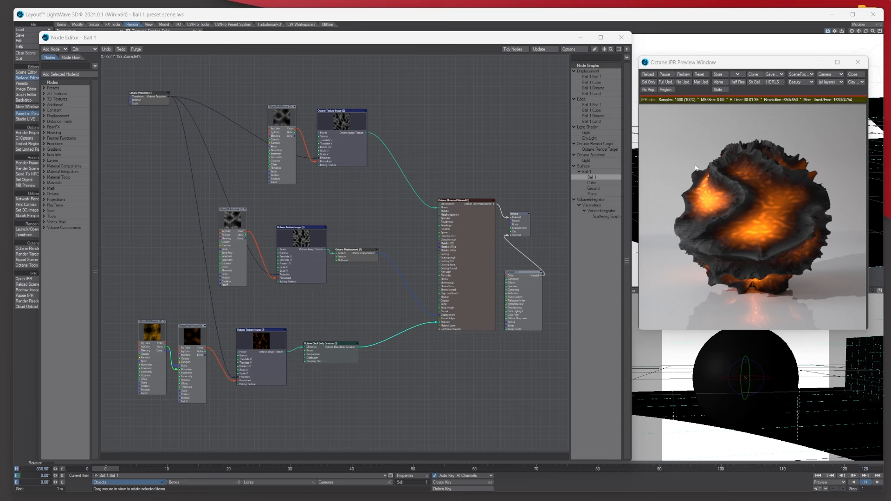
{"action": "mouse_move", "coordinate": [739, 157]}
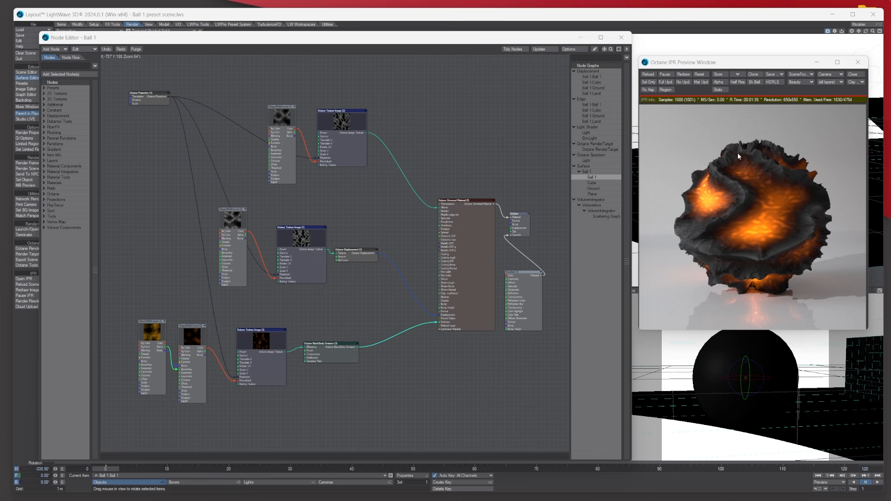
{"action": "mouse_move", "coordinate": [328, 73]}
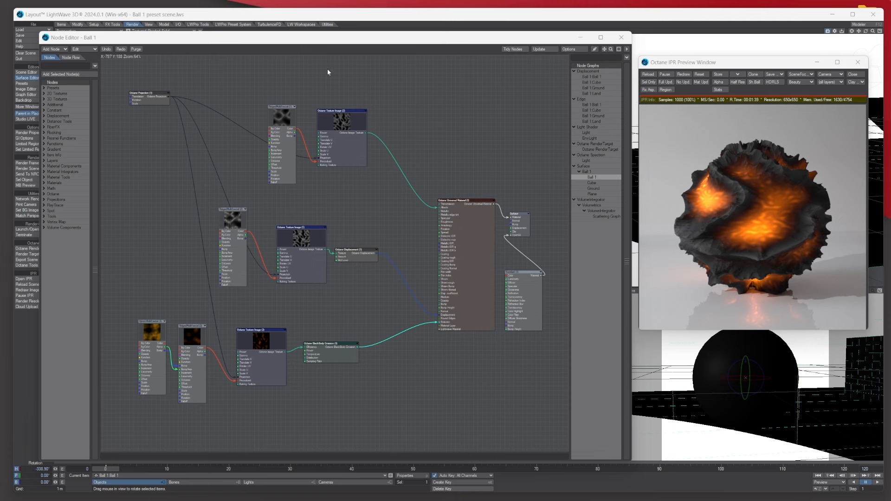
{"action": "mouse_move", "coordinate": [386, 256]}
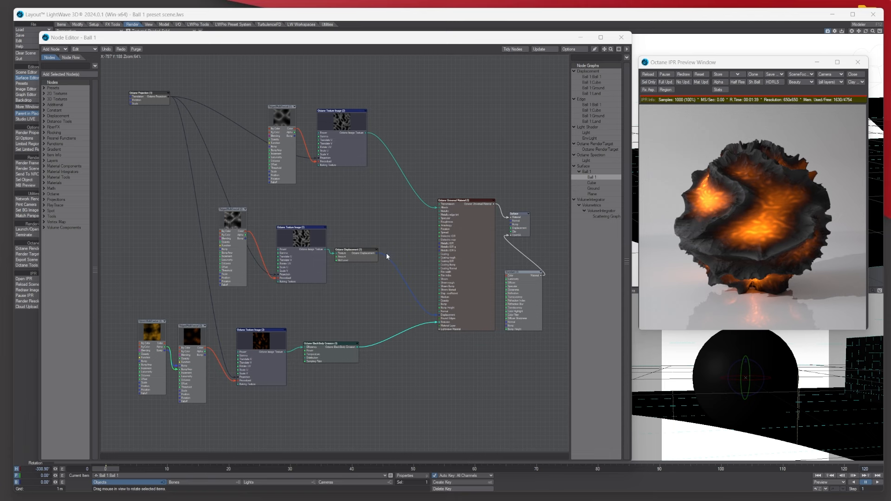
{"action": "mouse_move", "coordinate": [159, 117]}
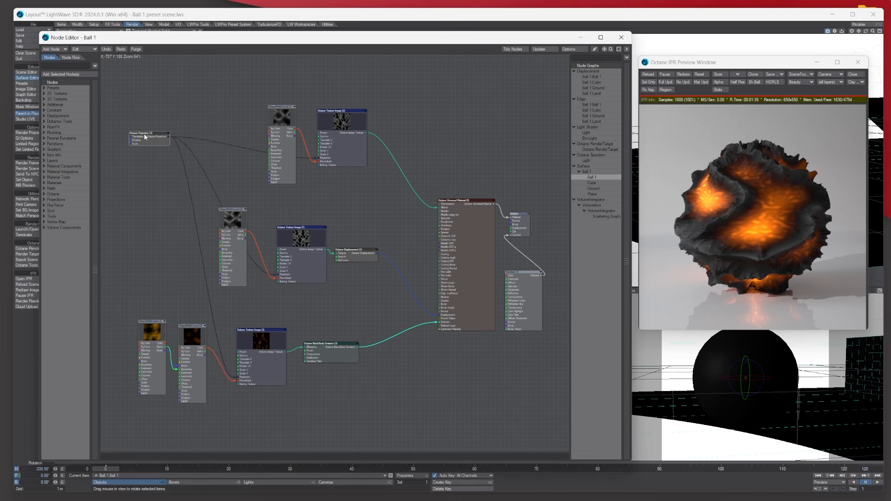
Move the Octane Projection node left and select the two upper Image Texture nodes
{"action": "left_click", "coordinate": [148, 133]}
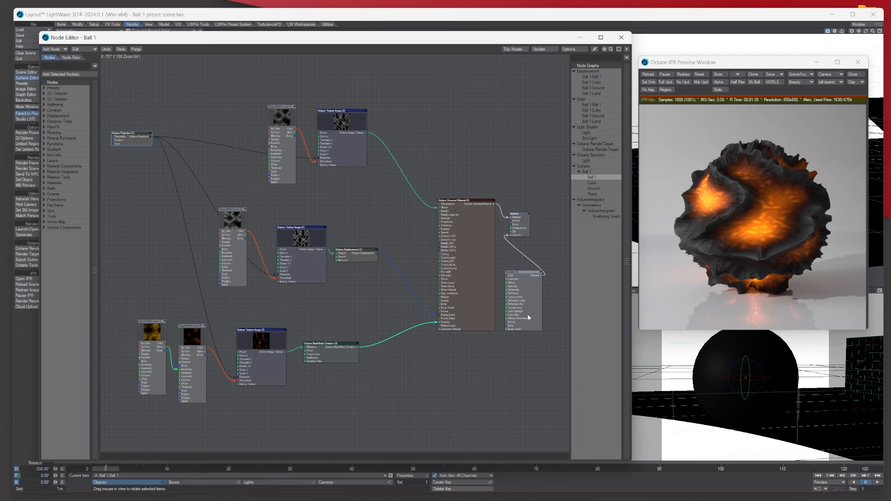
{"action": "mouse_move", "coordinate": [244, 78]}
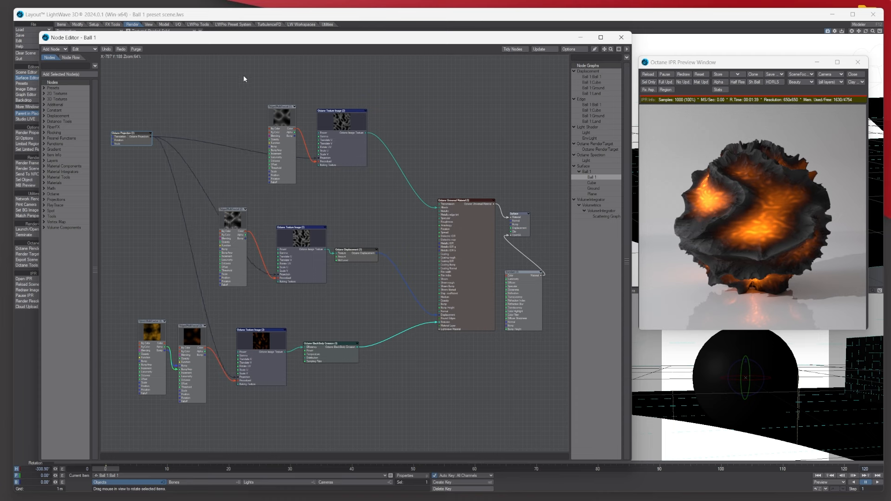
{"action": "mouse_move", "coordinate": [279, 122]}
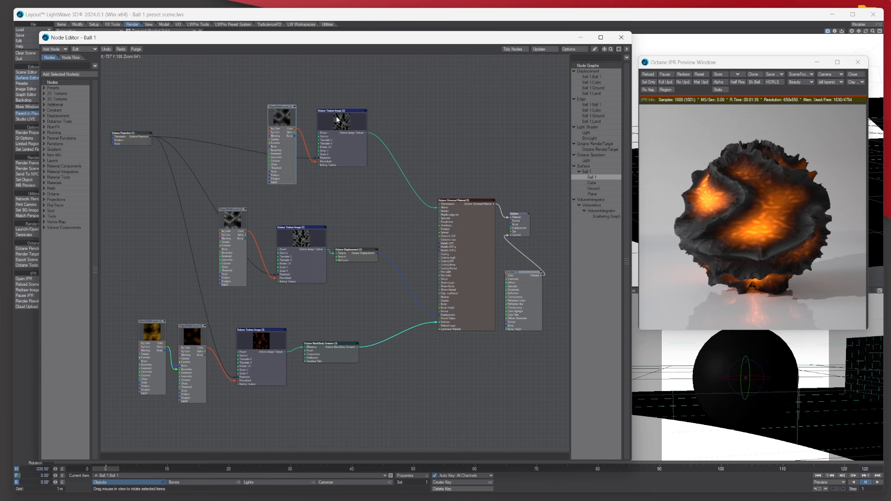
{"action": "left_click", "coordinate": [341, 120]}
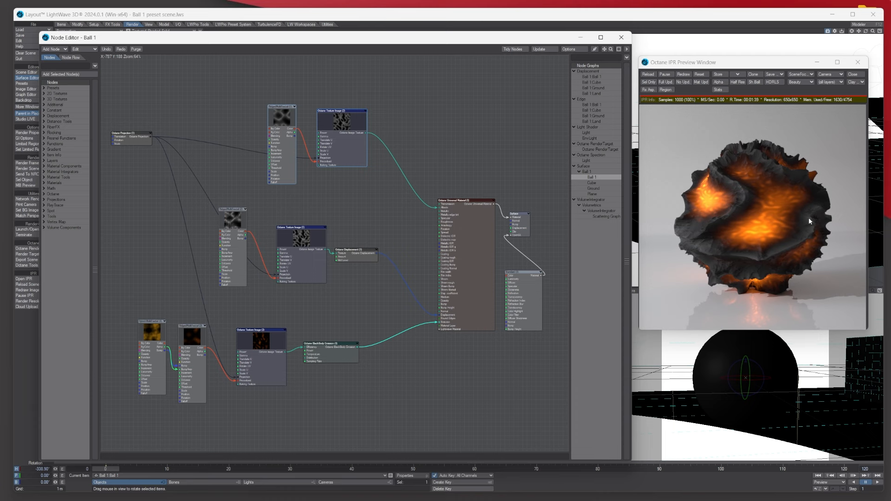
{"action": "mouse_move", "coordinate": [750, 162]}
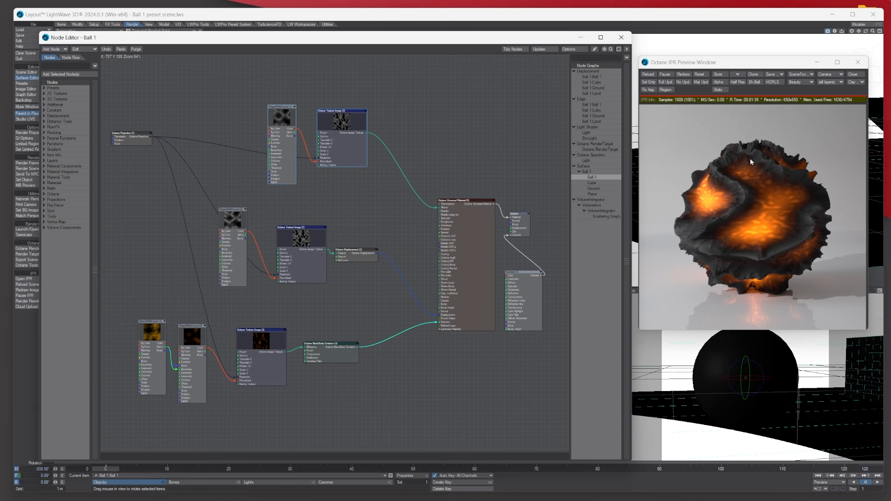
{"action": "mouse_move", "coordinate": [279, 107]}
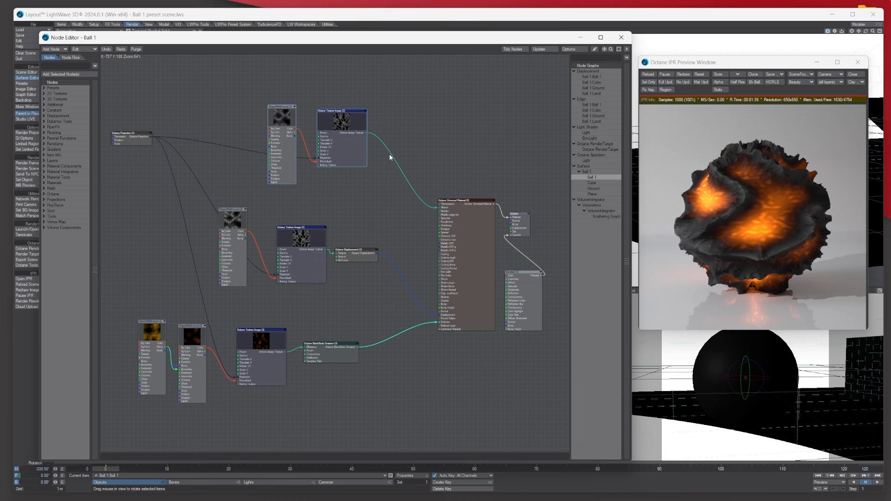
Wrap the selected top texture pair in a frame via Frame Selected
{"action": "right_click", "coordinate": [341, 120]}
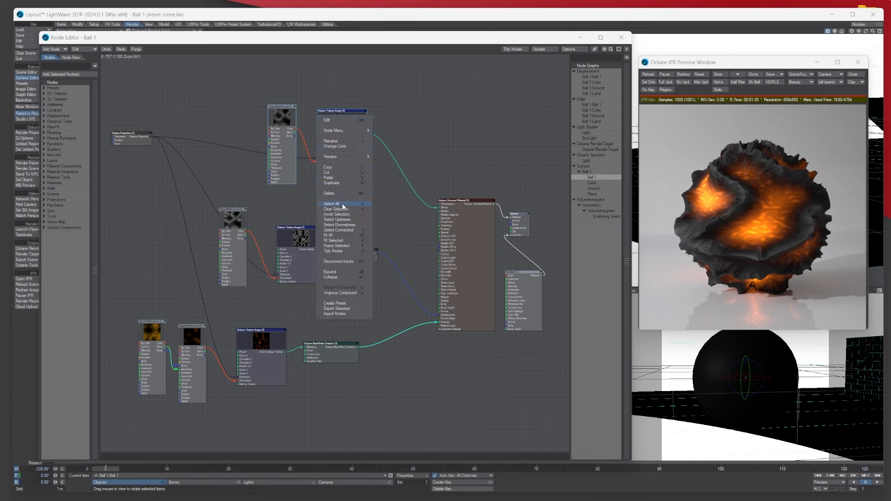
{"action": "mouse_move", "coordinate": [340, 245]}
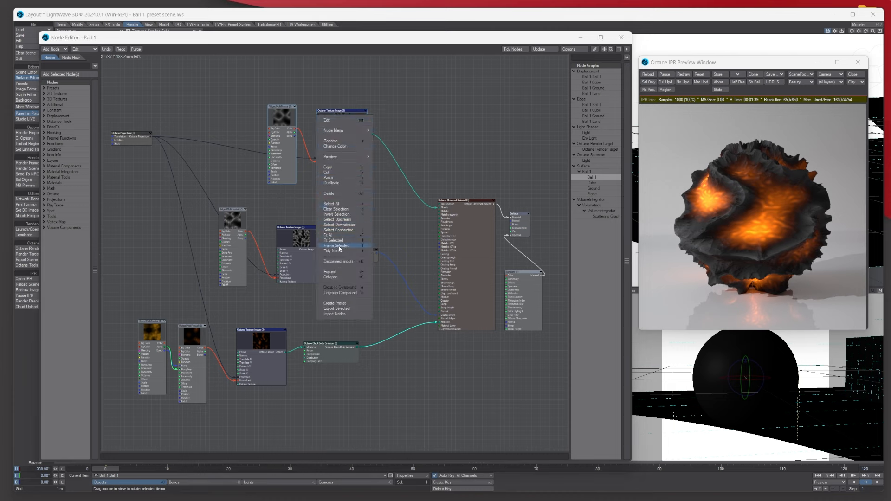
{"action": "left_click", "coordinate": [336, 245]}
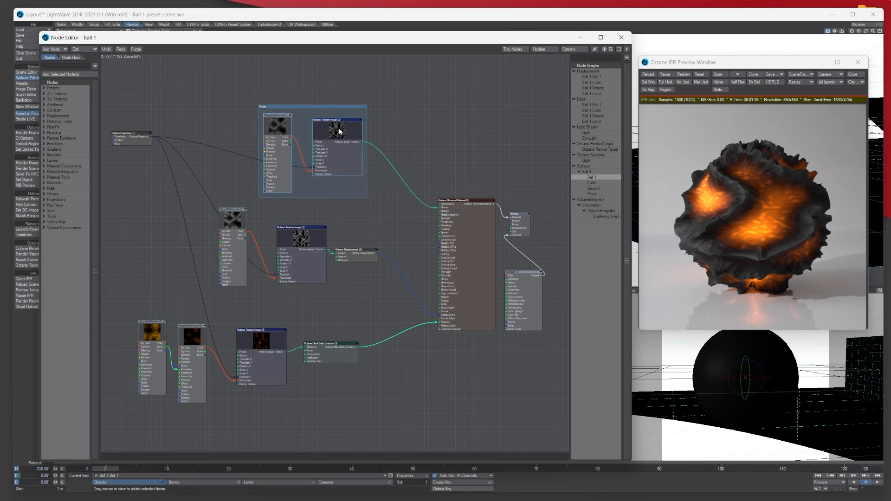
{"action": "mouse_move", "coordinate": [279, 108]}
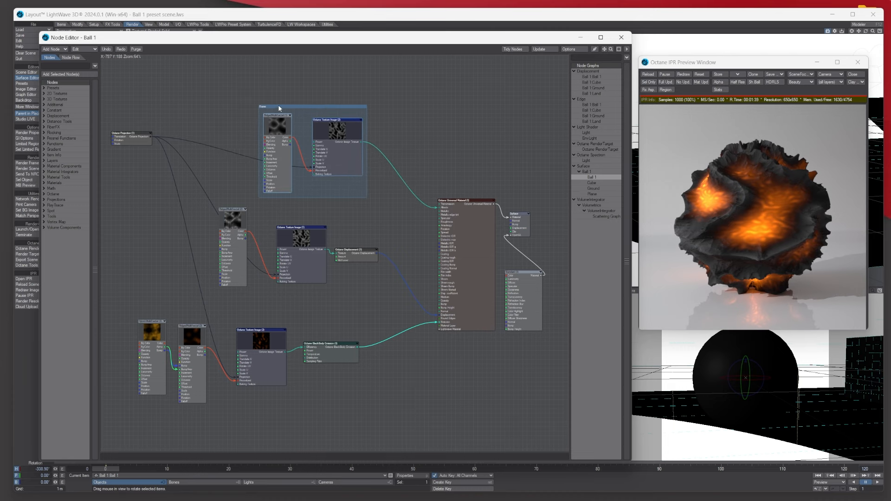
{"action": "mouse_move", "coordinate": [327, 207]}
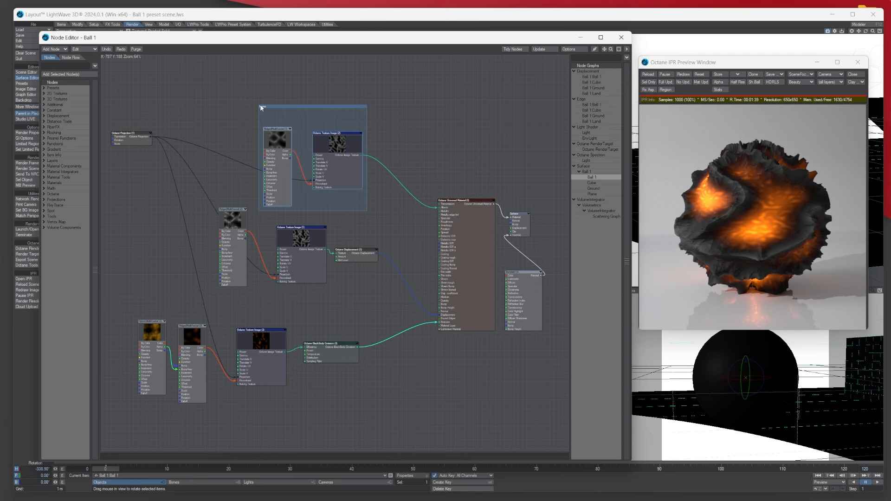
Edit the frame: title 'Grey Surfaces', colour, note 'These are the Grey parts of the colour on the surface'
{"action": "right_click", "coordinate": [267, 108]}
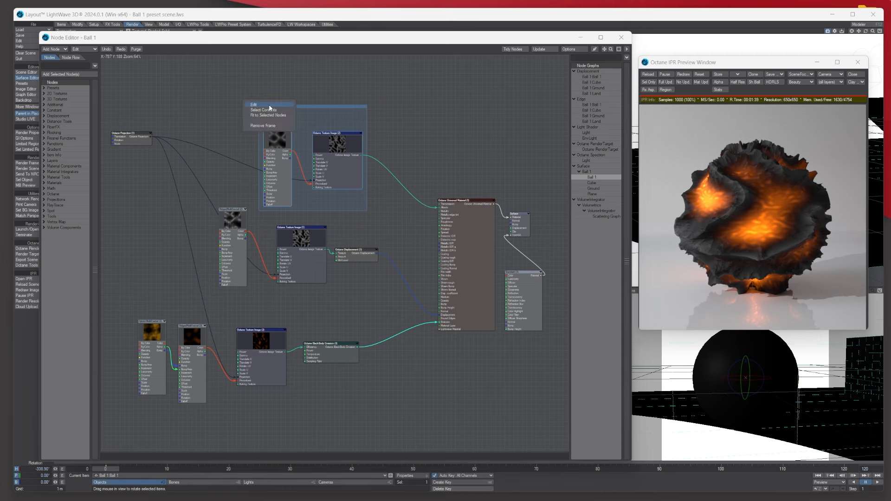
{"action": "left_click", "coordinate": [253, 105]}
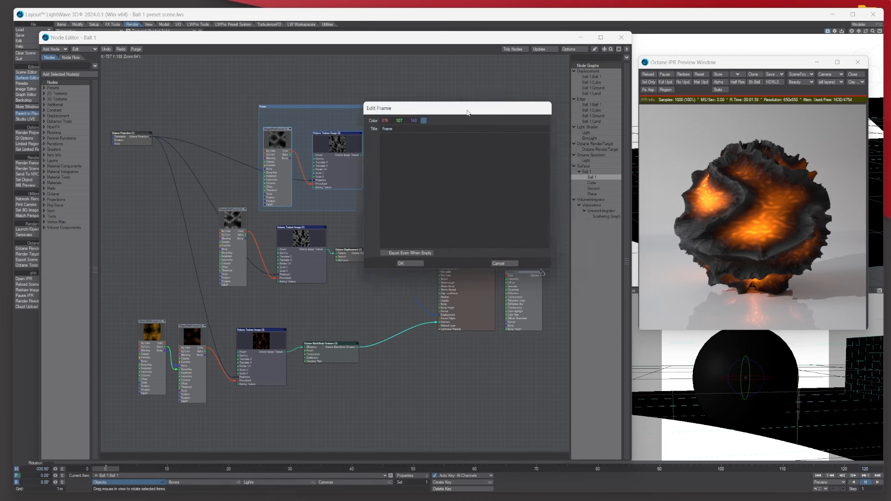
{"action": "left_click", "coordinate": [423, 120]}
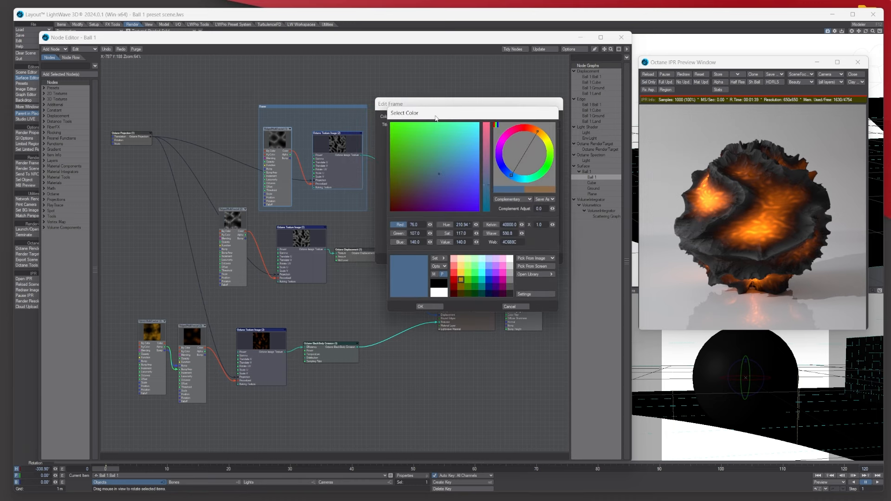
{"action": "mouse_move", "coordinate": [512, 303]}
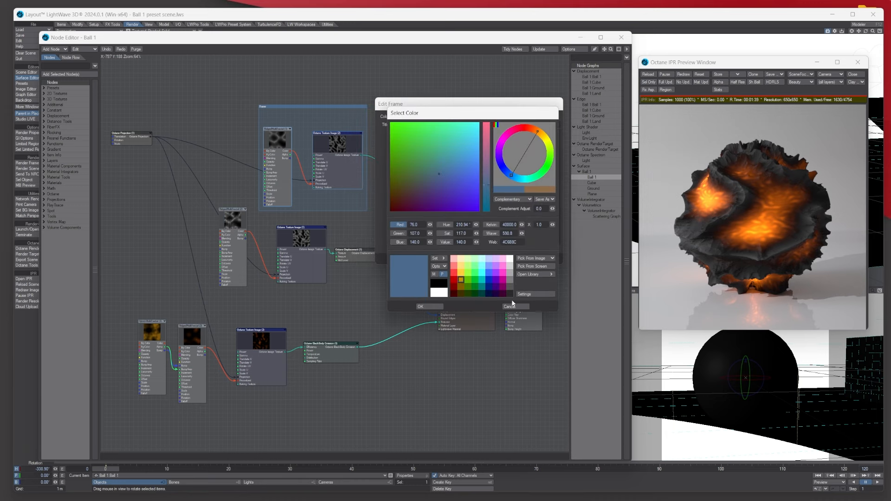
{"action": "left_click", "coordinate": [420, 306]}
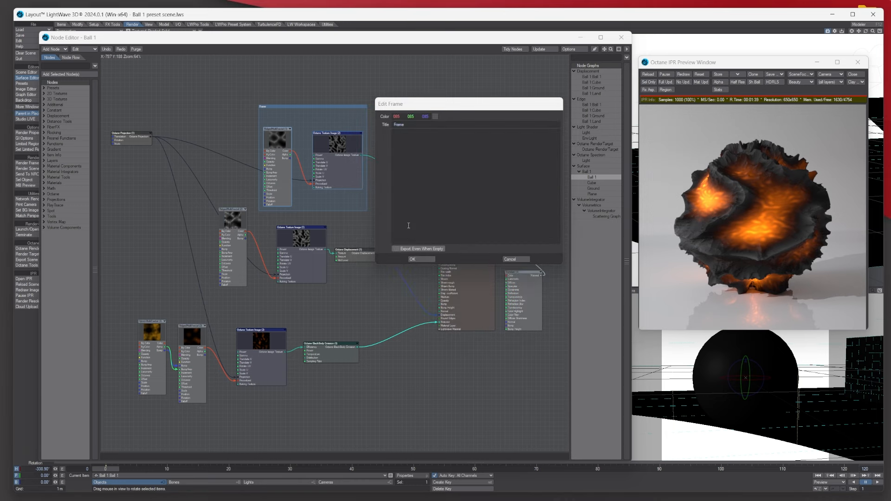
{"action": "left_click", "coordinate": [404, 136]}
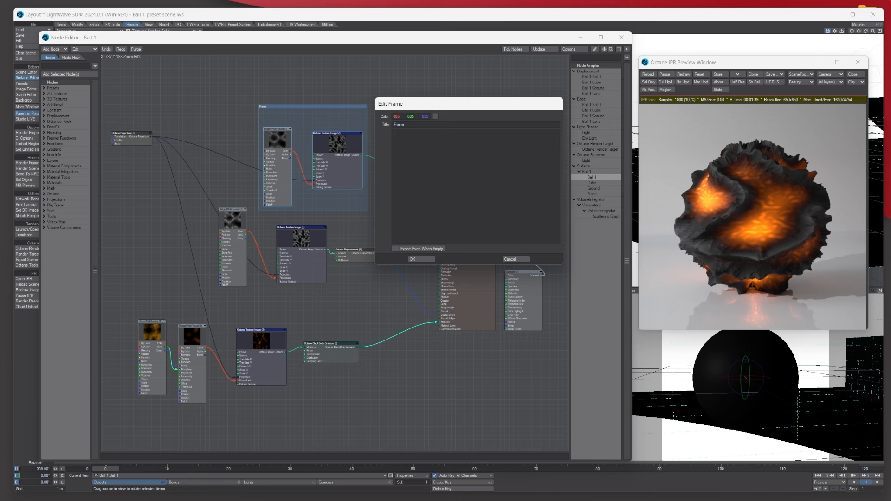
{"action": "type", "text": "These are the Grey parts of the colour on the surfaces"}
{"action": "left_click", "coordinate": [476, 123]}
{"action": "type", "text": "Grey S"}
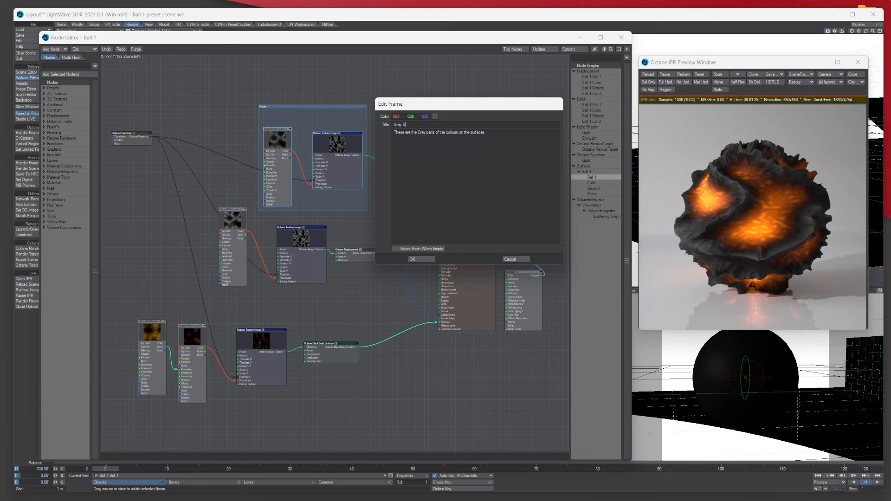
{"action": "type", "text": "urface"}
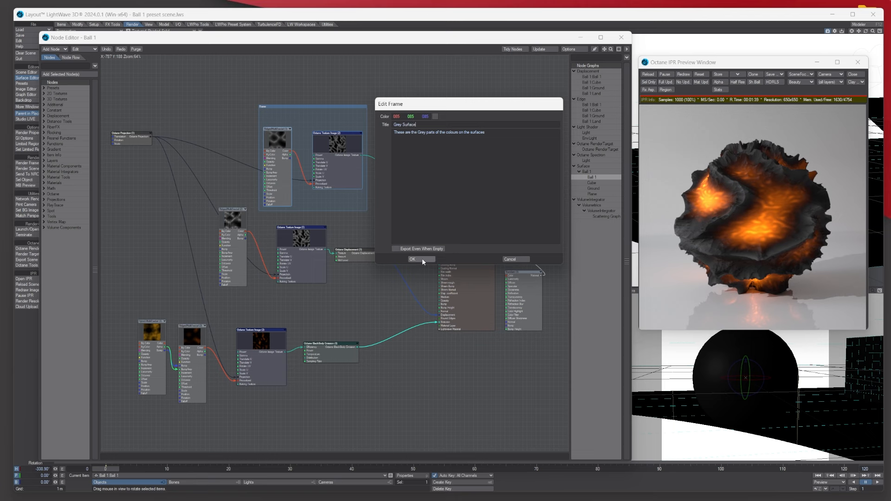
{"action": "left_click", "coordinate": [412, 259]}
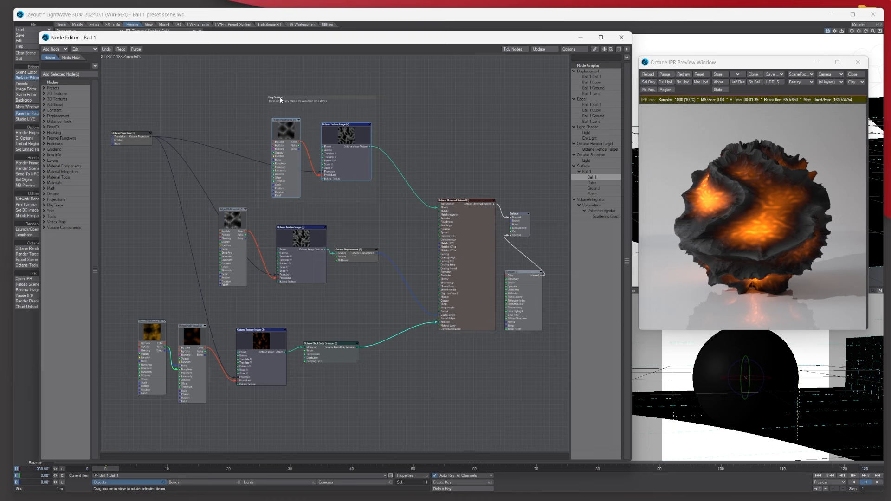
{"action": "mouse_move", "coordinate": [278, 103]}
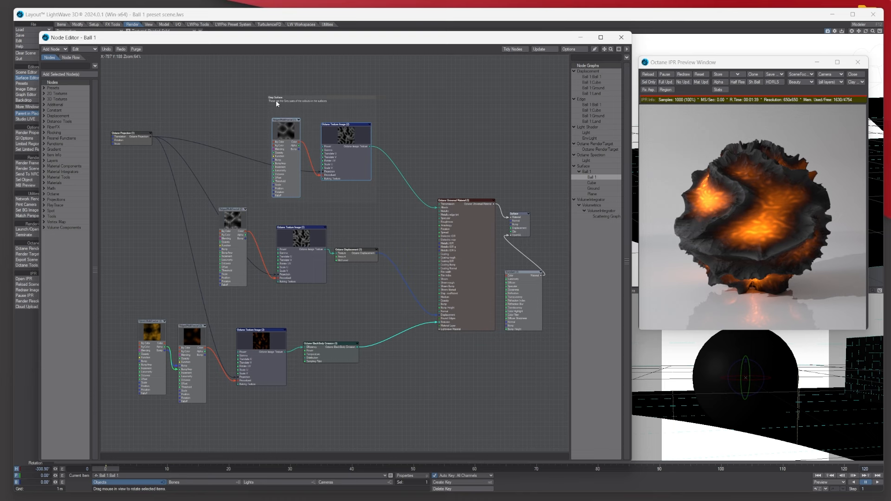
{"action": "mouse_move", "coordinate": [357, 101]}
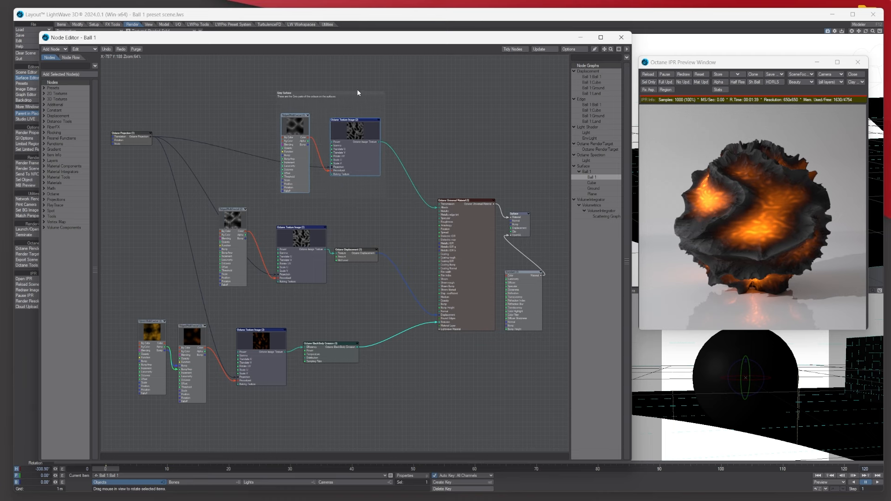
{"action": "mouse_move", "coordinate": [346, 97]}
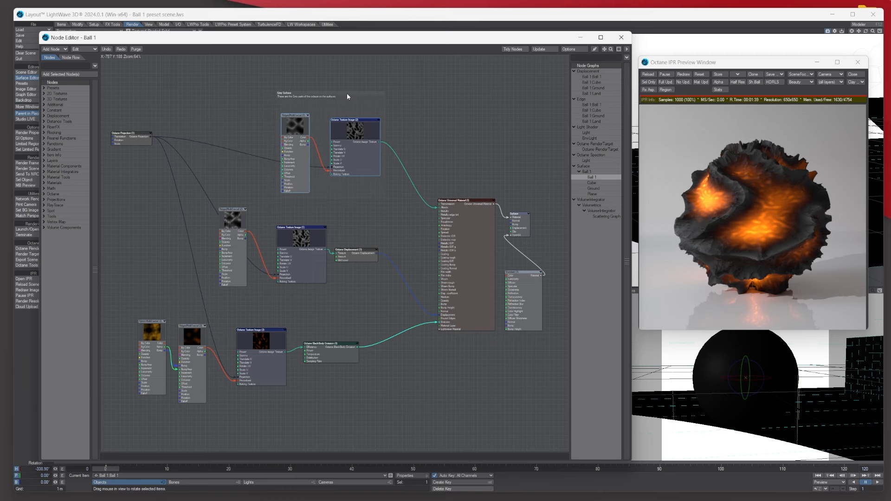
Recolour the Grey Surfaces frame pink in its Edit Frame settings
{"action": "right_click", "coordinate": [341, 95]}
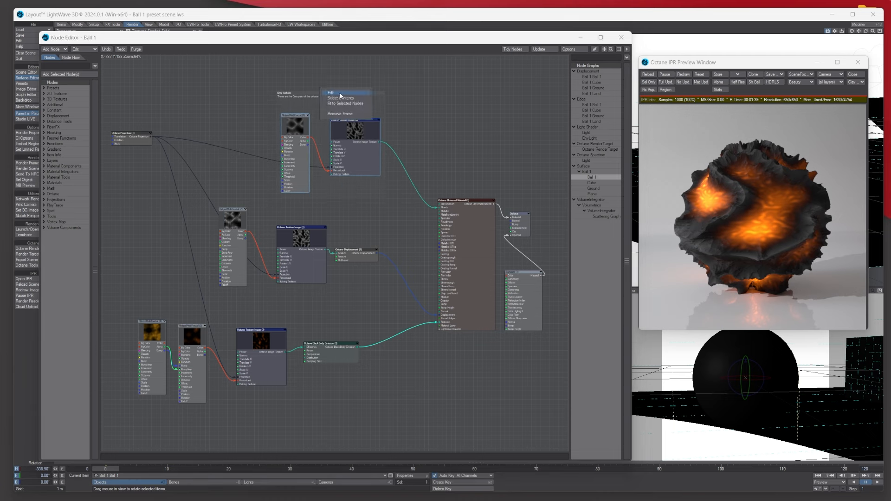
{"action": "left_click", "coordinate": [330, 92]}
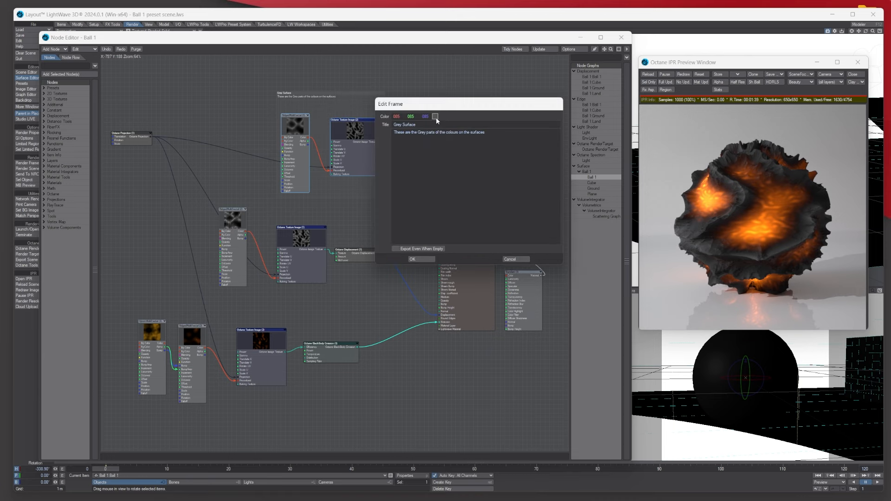
{"action": "left_click", "coordinate": [436, 117]}
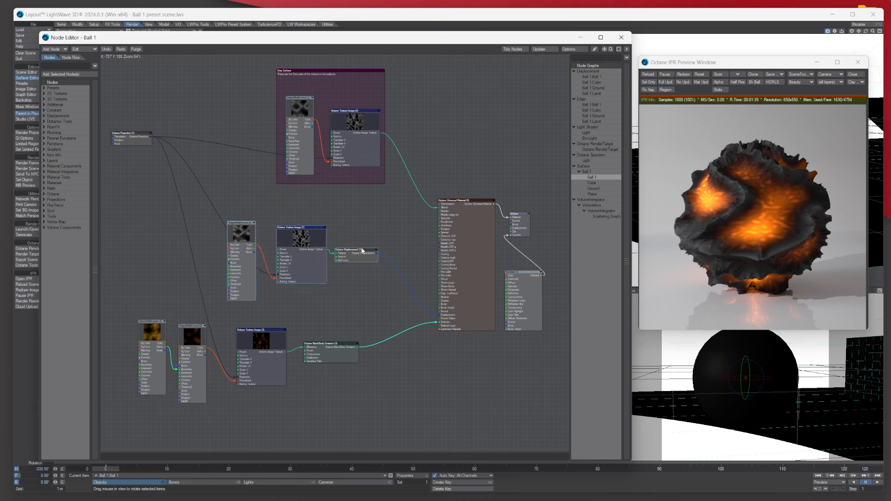
{"action": "mouse_move", "coordinate": [493, 336]}
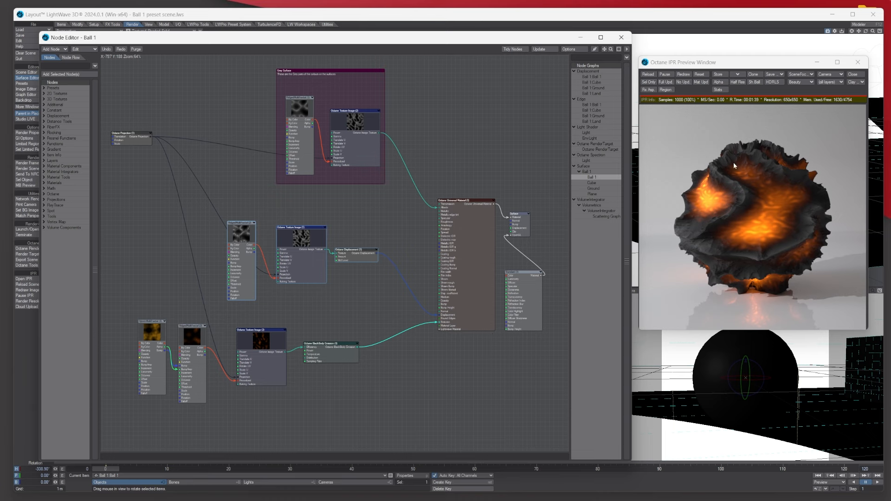
{"action": "mouse_move", "coordinate": [217, 218]}
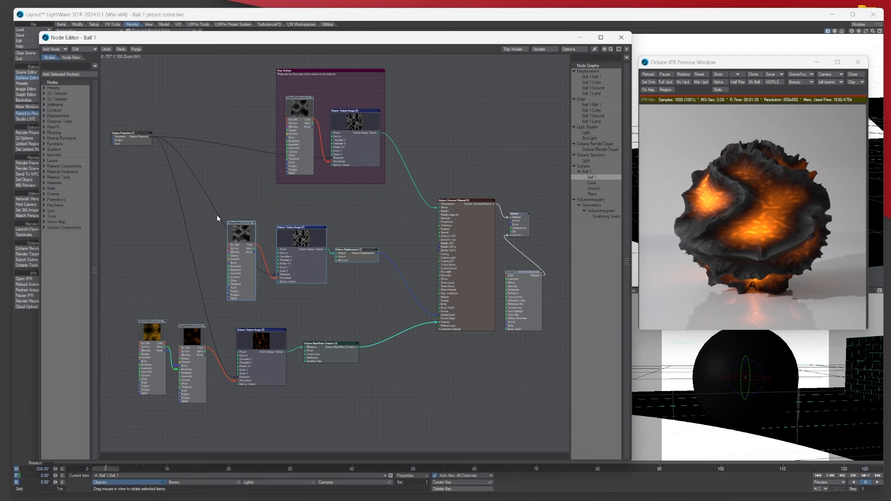
{"action": "mouse_move", "coordinate": [357, 261]}
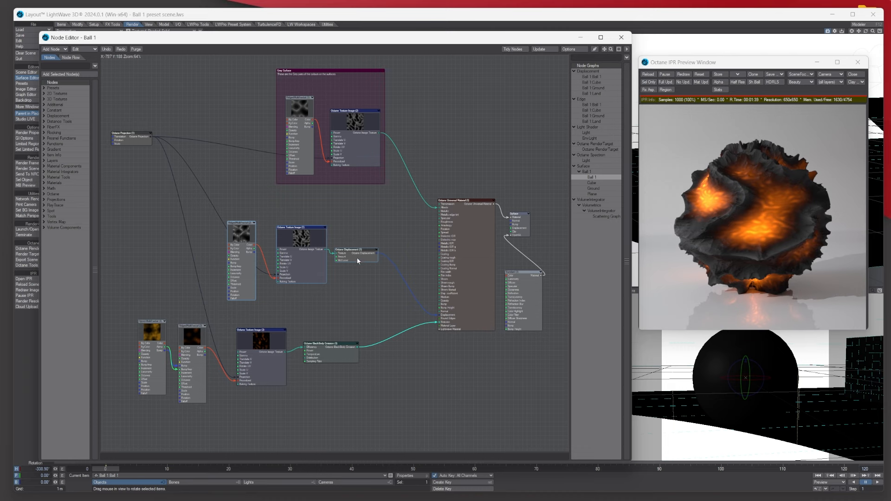
Add a frame around the middle texture pair and displacement node
{"action": "right_click", "coordinate": [358, 259]}
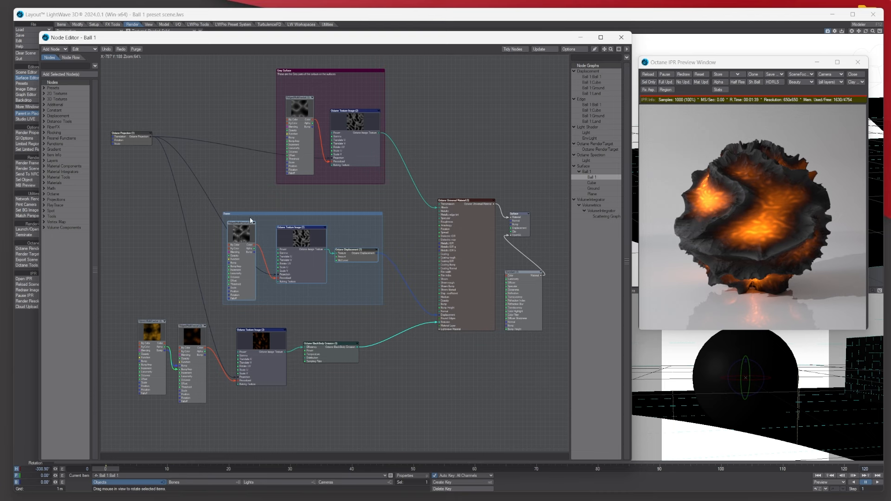
Edit the frame: title 'Displacement nodes', dark blue colour, note that these nodes drive the displacement
{"action": "right_click", "coordinate": [227, 214]}
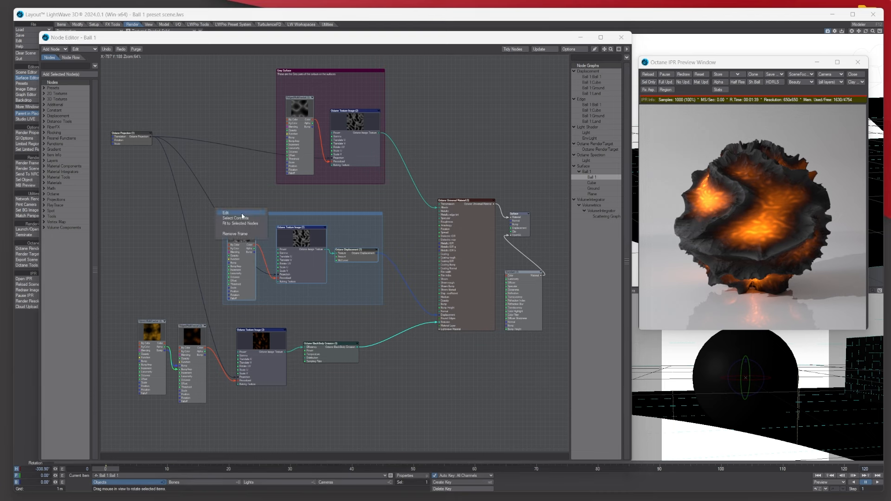
{"action": "left_click", "coordinate": [227, 212]}
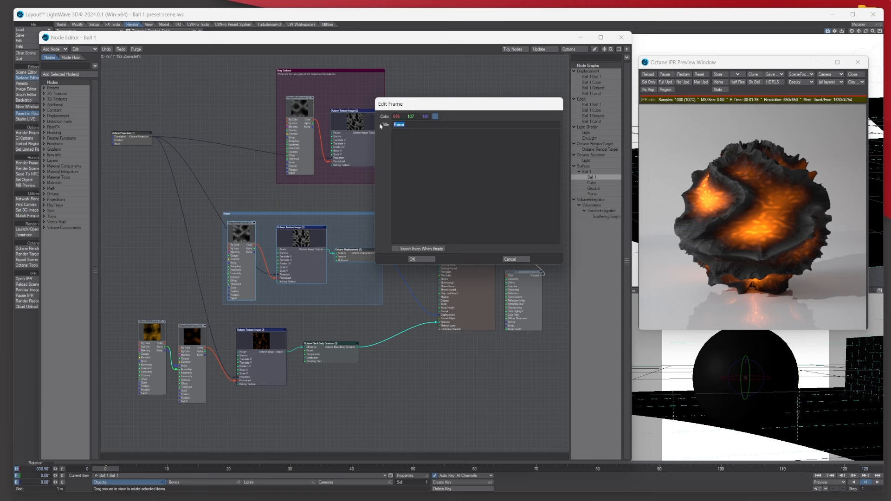
{"action": "type", "text": "D"}
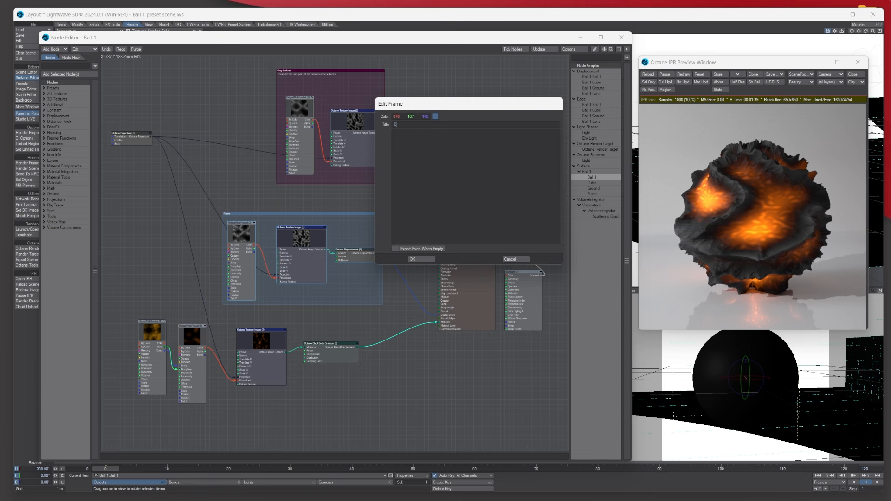
{"action": "type", "text": "isplacement"}
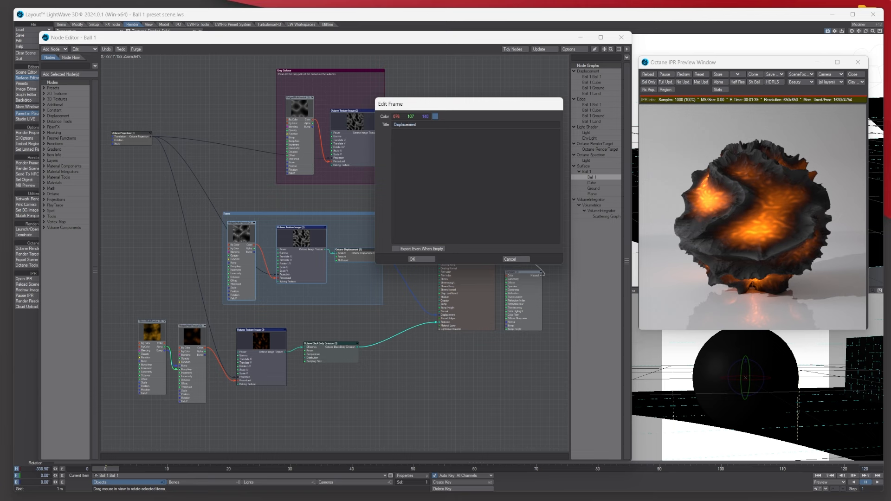
{"action": "type", "text": "nodes"}
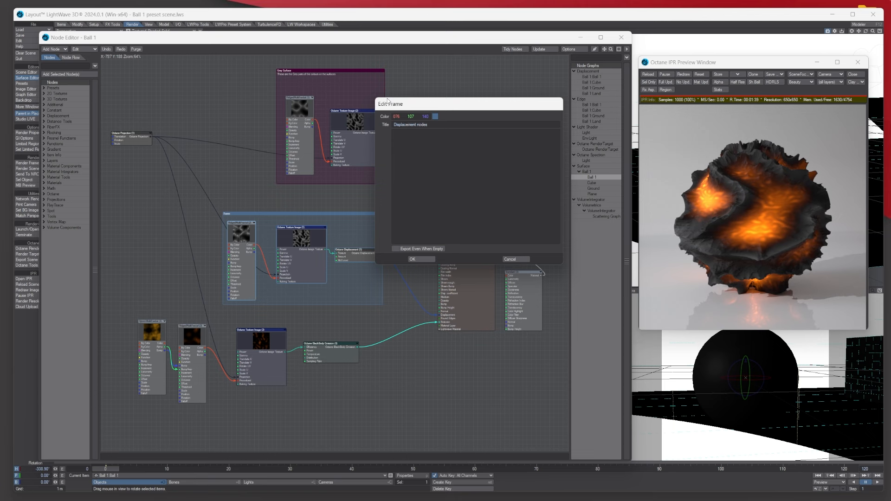
{"action": "left_click", "coordinate": [435, 117]}
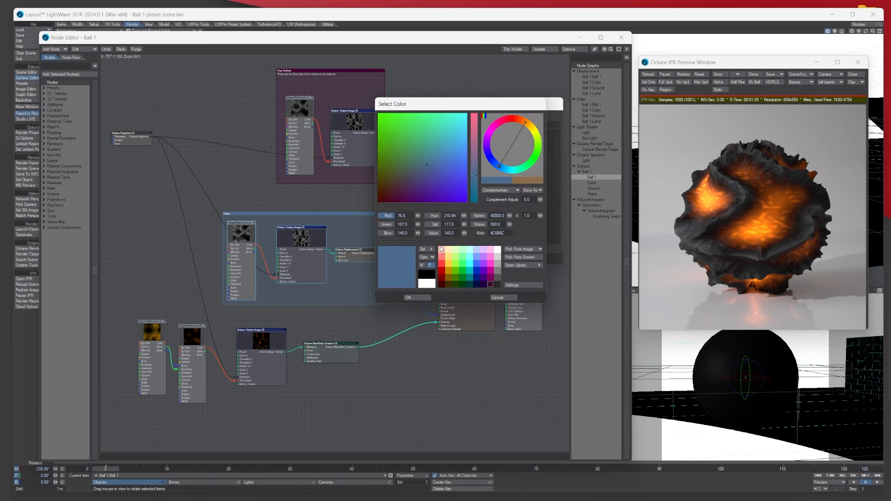
{"action": "left_click", "coordinate": [477, 279]}
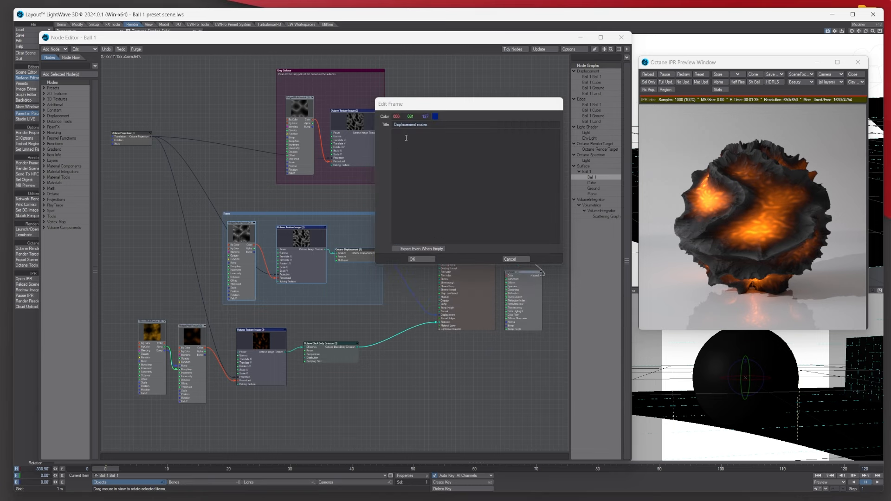
{"action": "type", "text": "These nodes drive the displacement"}
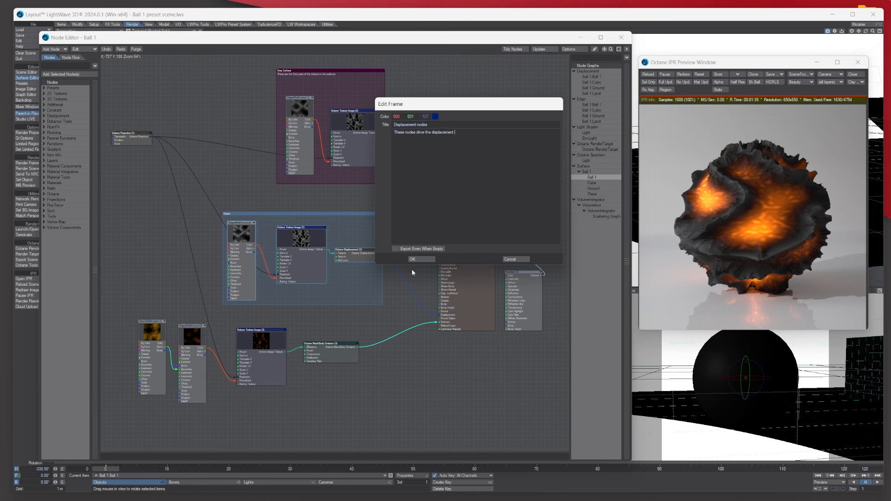
{"action": "left_click", "coordinate": [412, 259]}
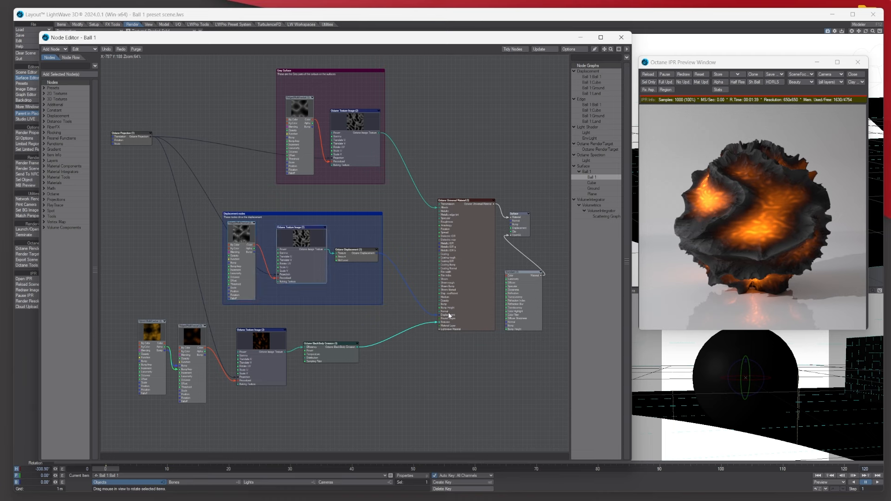
{"action": "mouse_move", "coordinate": [455, 203]}
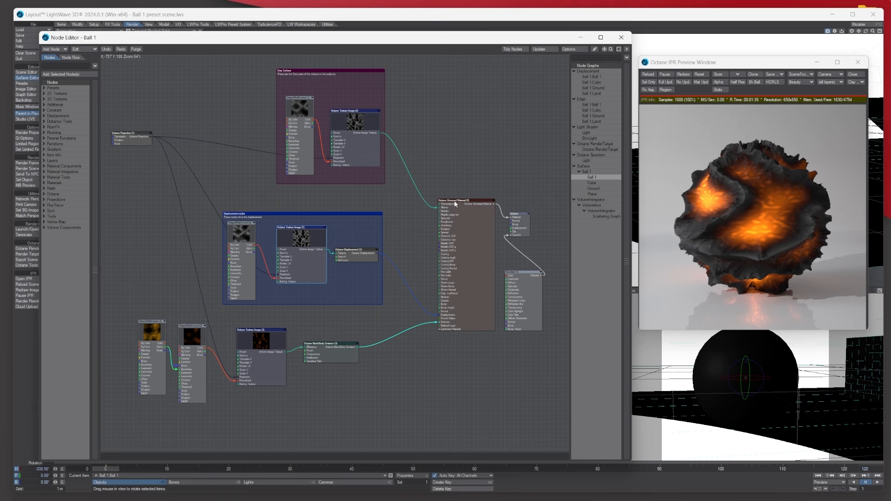
{"action": "mouse_move", "coordinate": [241, 234]}
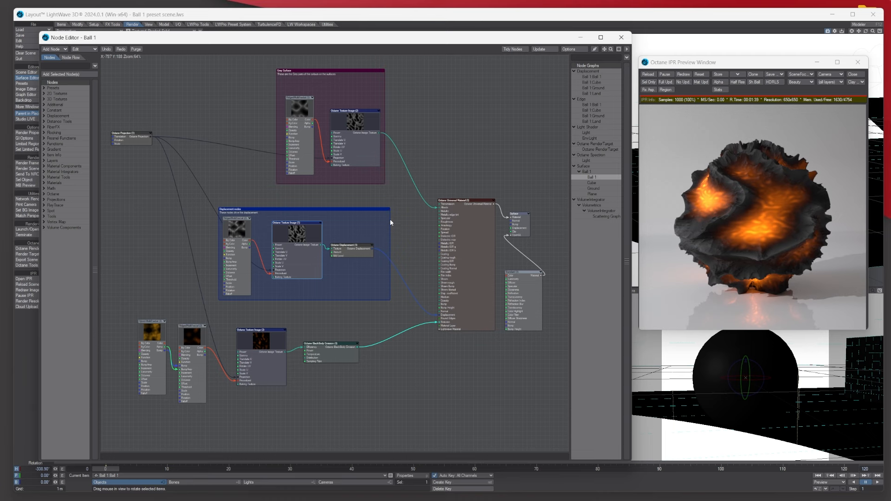
{"action": "mouse_move", "coordinate": [382, 240]}
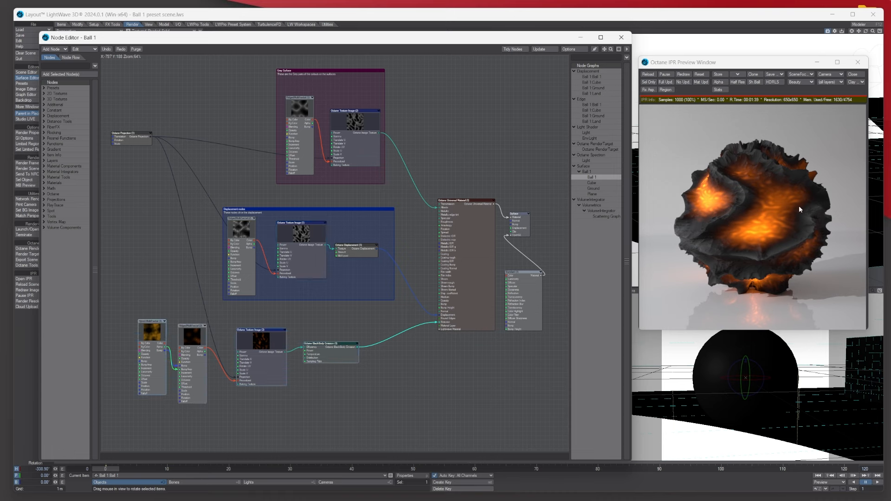
{"action": "mouse_move", "coordinate": [761, 231]}
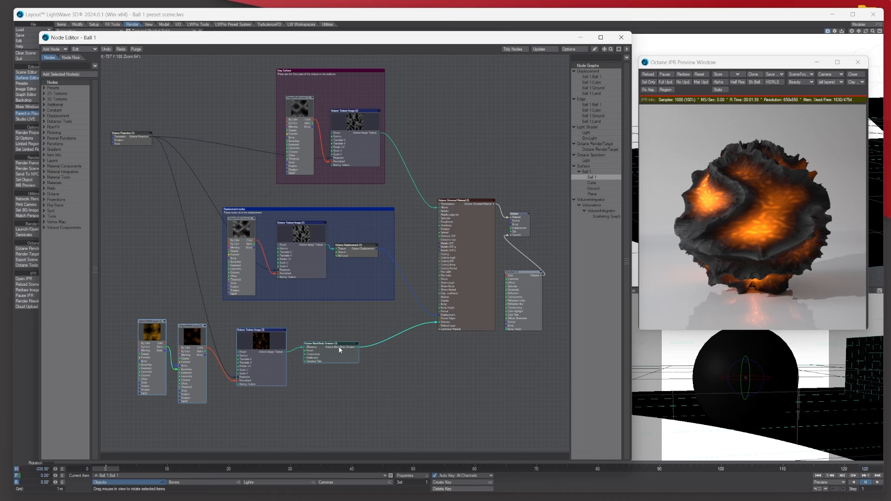
{"action": "mouse_move", "coordinate": [333, 356]}
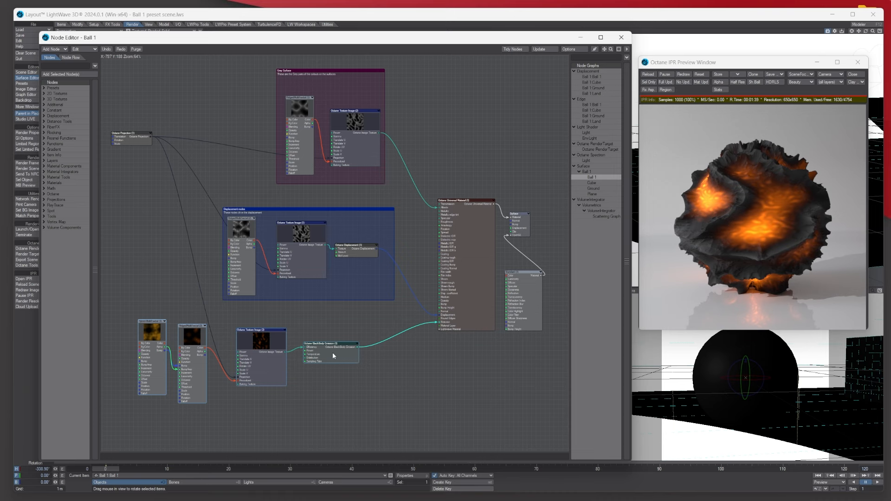
Frame the bottom nodes and title it 'Emission nodes' with a note on orange colours and glow
{"action": "right_click", "coordinate": [333, 356]}
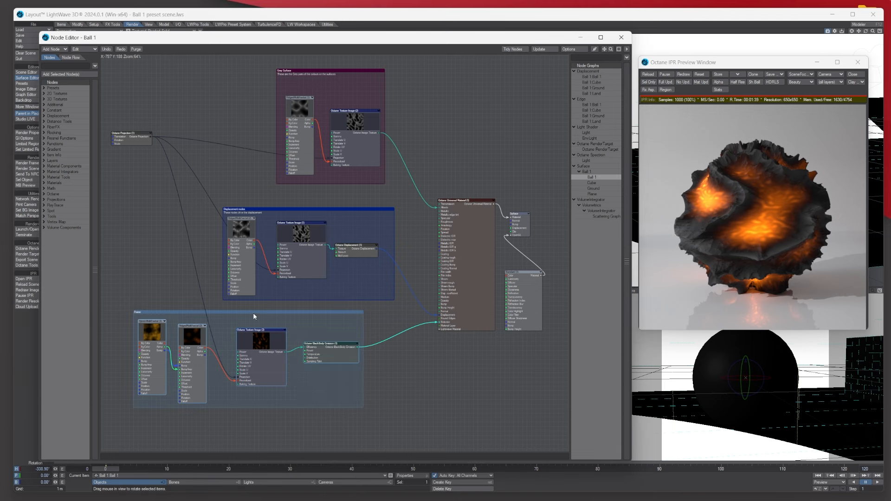
{"action": "right_click", "coordinate": [253, 316]}
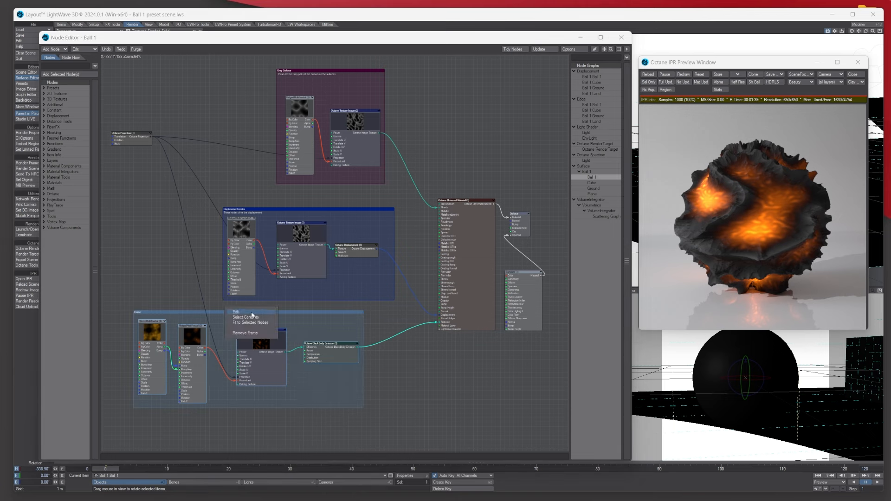
{"action": "mouse_move", "coordinate": [250, 315]}
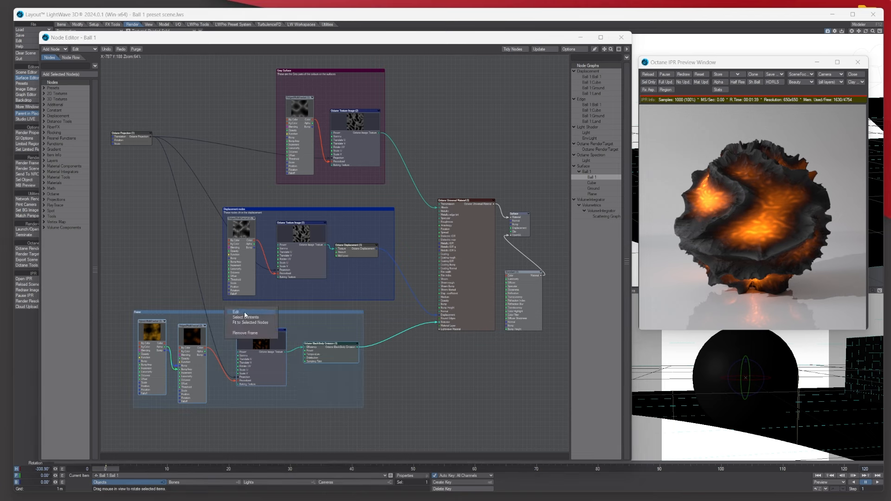
{"action": "left_click", "coordinate": [235, 312]}
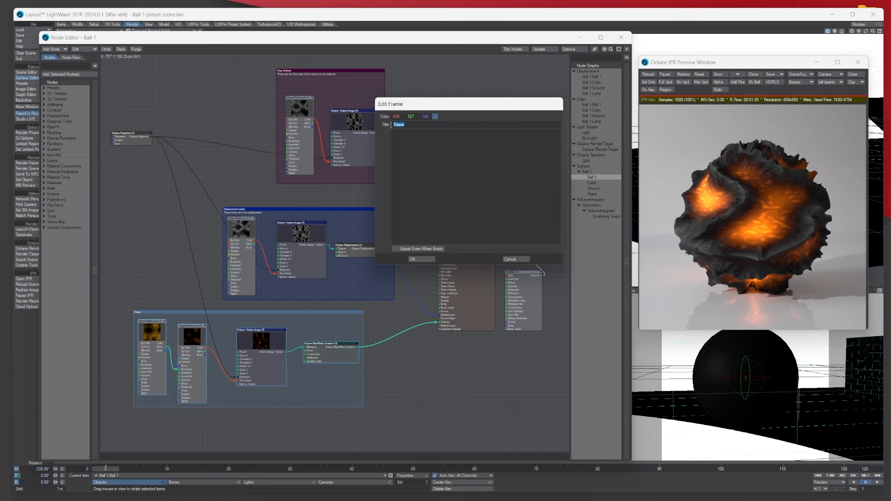
{"action": "type", "text": "Emission nodes"}
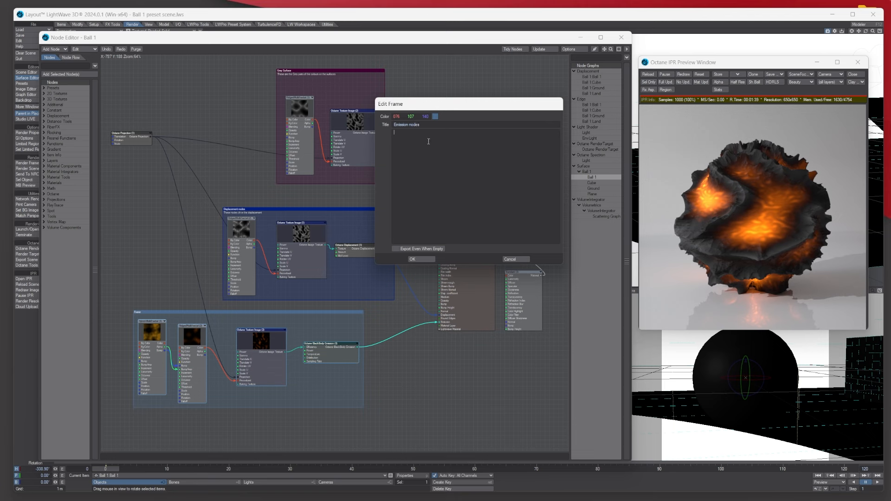
{"action": "type", "text": "The"}
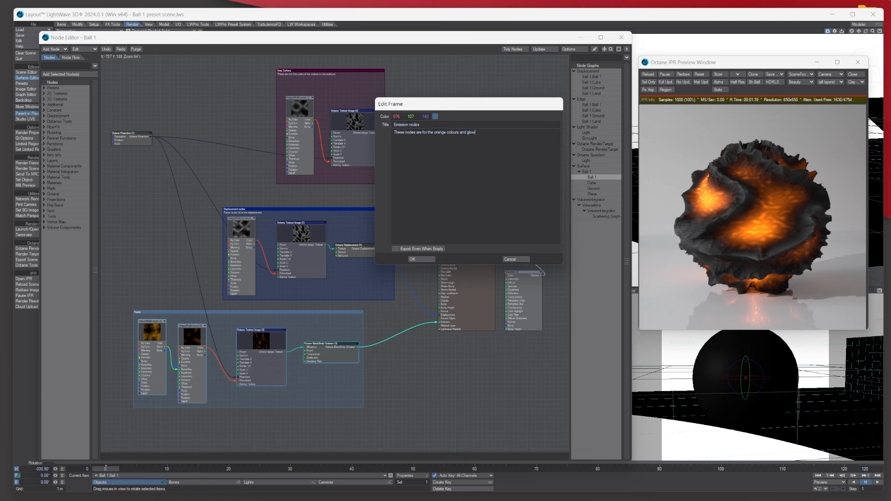
Colour the Emission nodes frame orange and apply the settings
{"action": "left_click", "coordinate": [435, 117]}
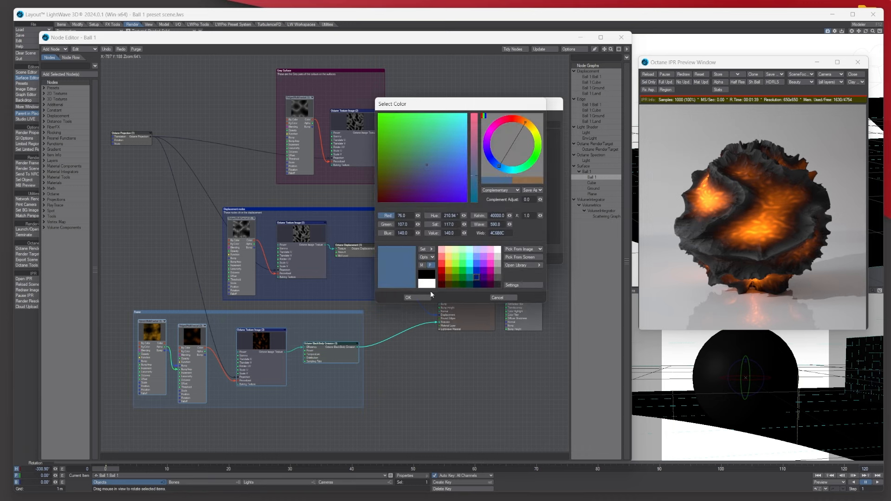
{"action": "left_click", "coordinate": [524, 122]}
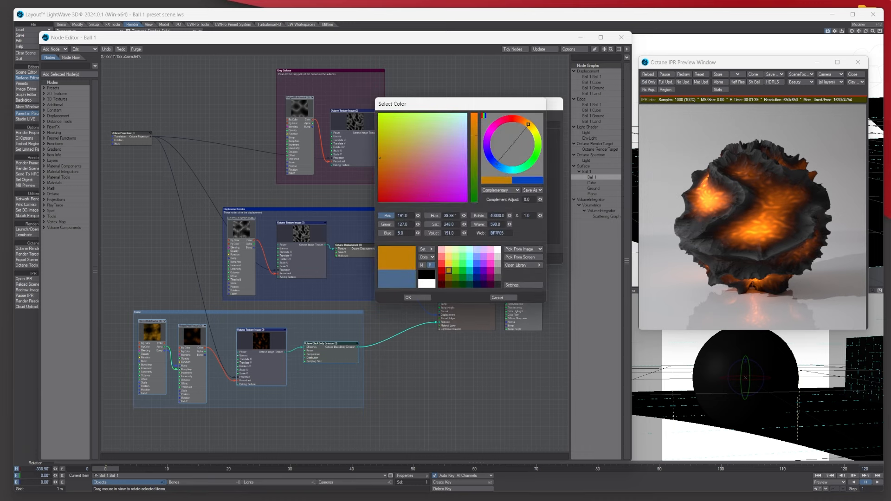
{"action": "left_click", "coordinate": [408, 297]}
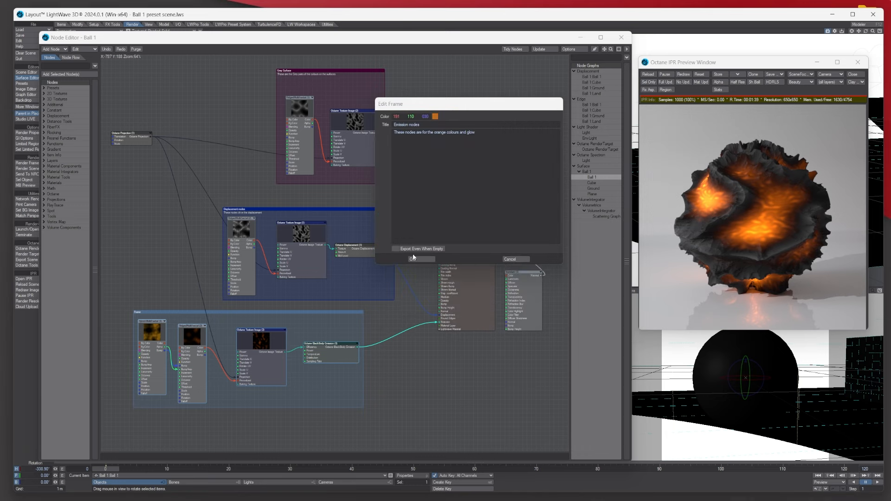
{"action": "left_click", "coordinate": [412, 258]}
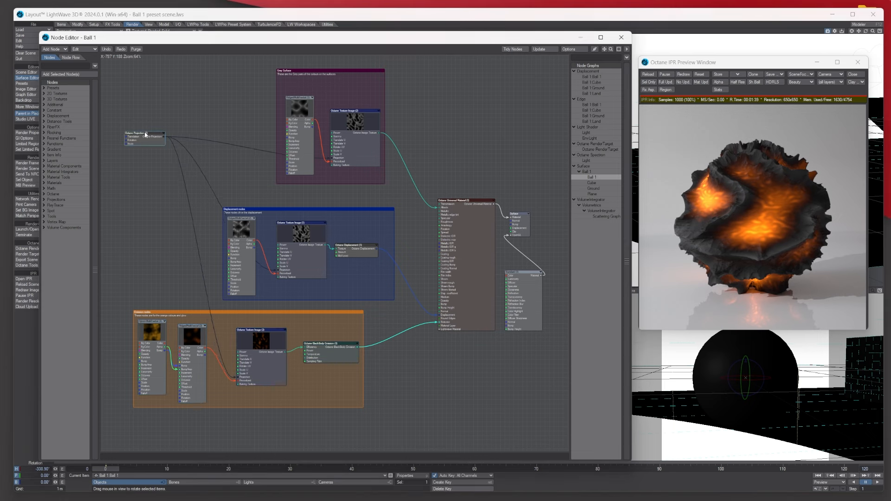
Frame the projection node and title the frame 'Projection'
{"action": "left_click", "coordinate": [142, 129]}
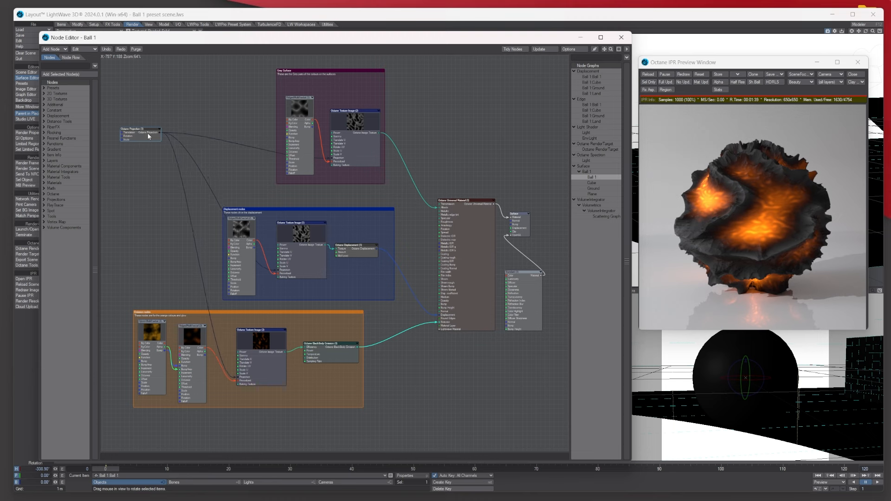
{"action": "left_click", "coordinate": [140, 128]}
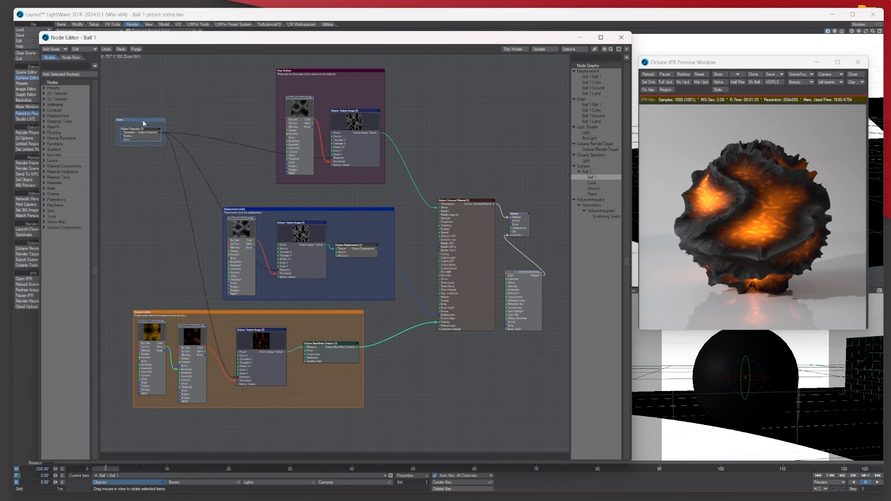
{"action": "mouse_move", "coordinate": [139, 138]}
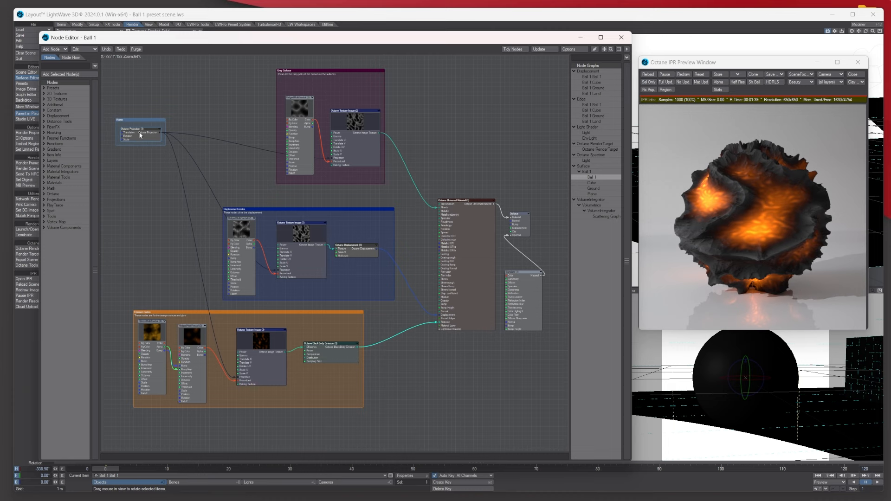
{"action": "double_click", "coordinate": [139, 127]}
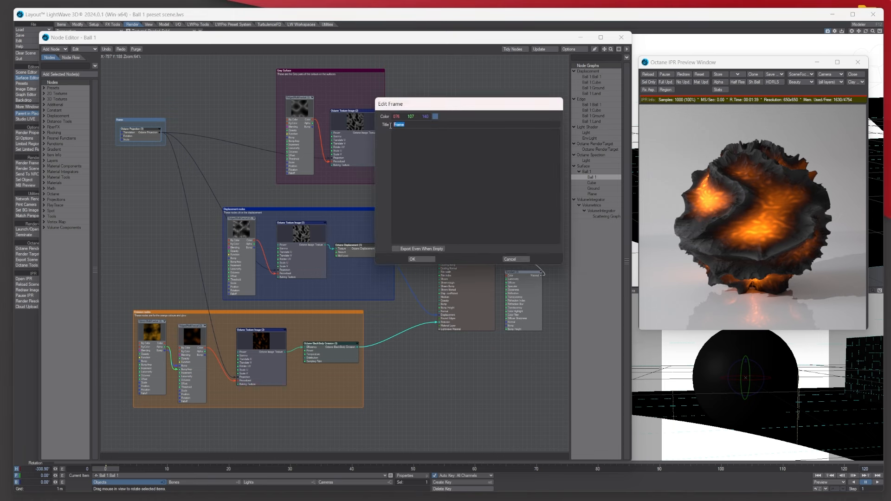
{"action": "type", "text": "Projection"}
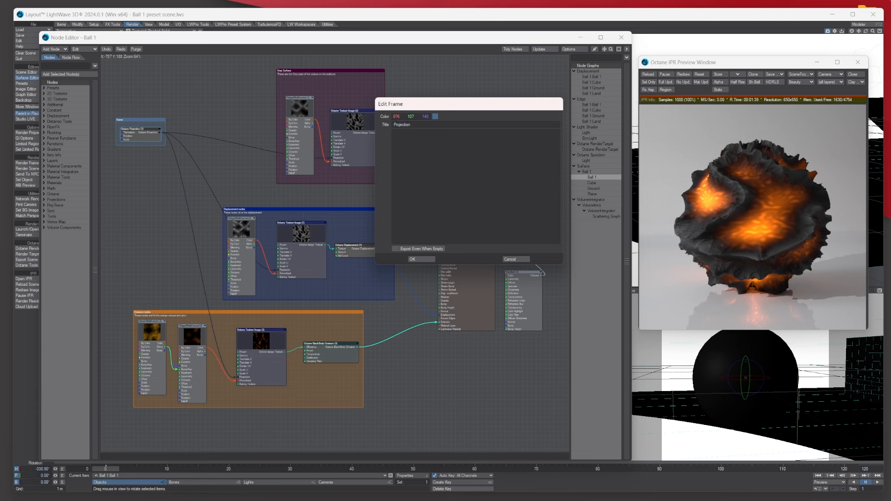
Colour the Projection frame green with the note to change the projection as needed
{"action": "left_click", "coordinate": [434, 117]}
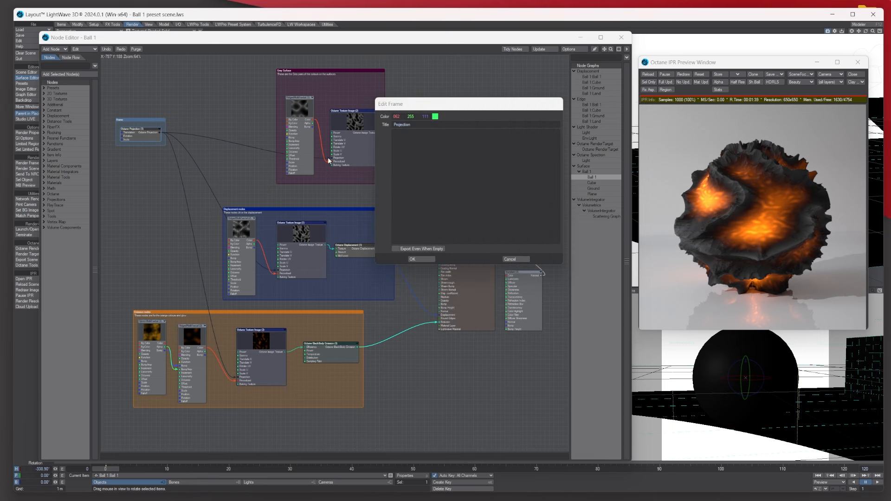
{"action": "type", "text": "q"}
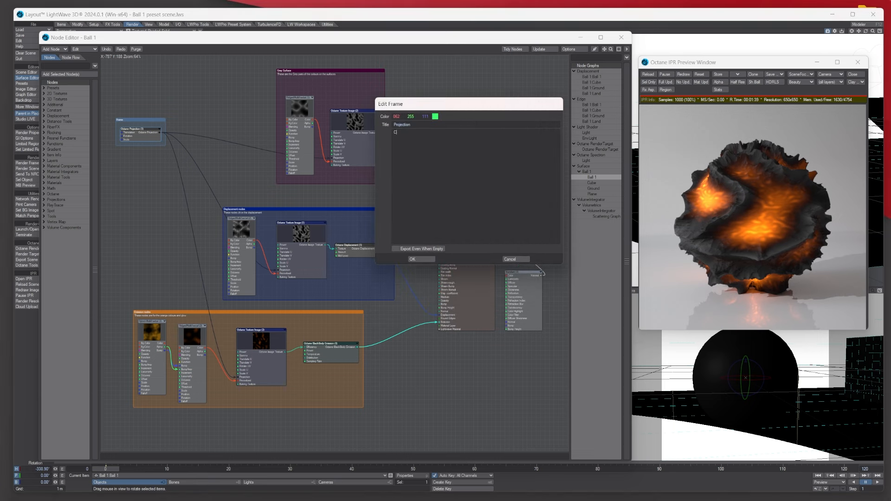
{"action": "type", "text": "Change the projection as you need."}
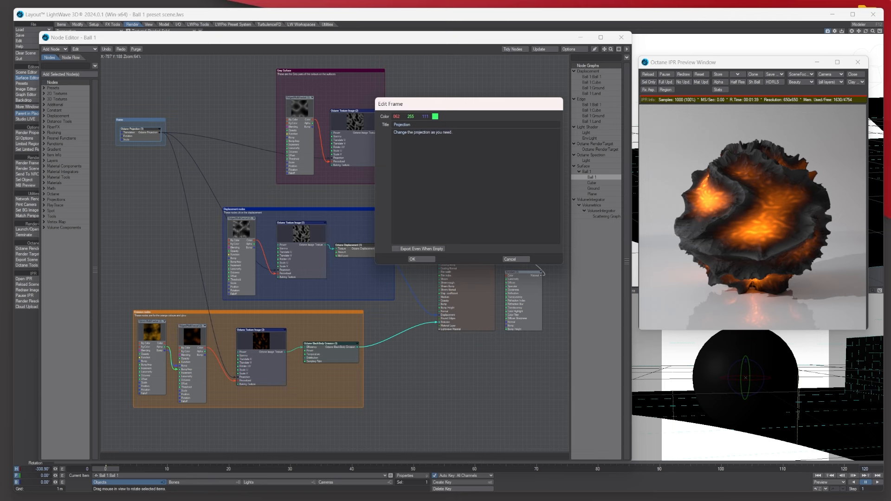
{"action": "left_click", "coordinate": [413, 259]}
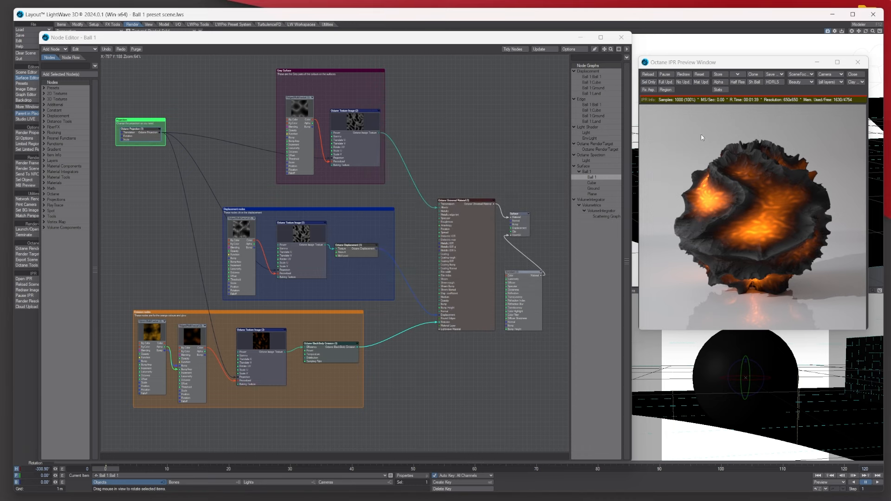
{"action": "mouse_move", "coordinate": [771, 139]}
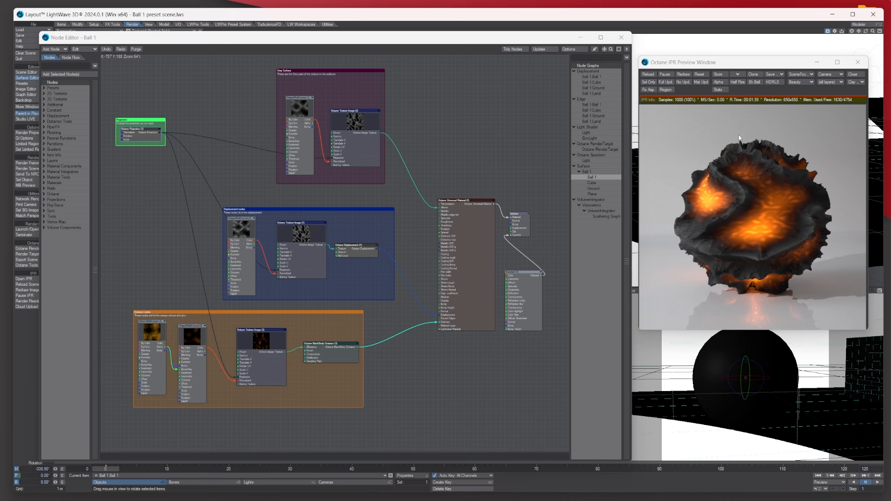
{"action": "mouse_move", "coordinate": [732, 194]}
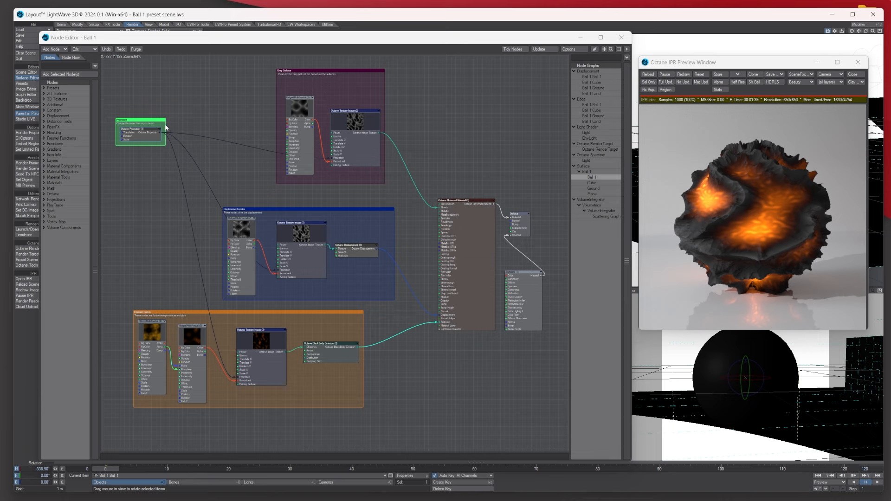
{"action": "mouse_move", "coordinate": [151, 138]}
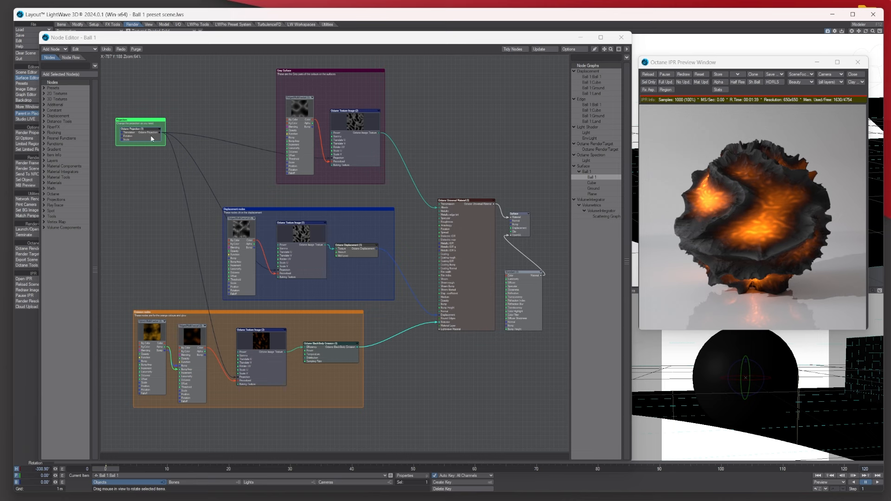
Check the Octane Projection node's Map Type and keep it on Mesh UV
{"action": "double_click", "coordinate": [140, 128]}
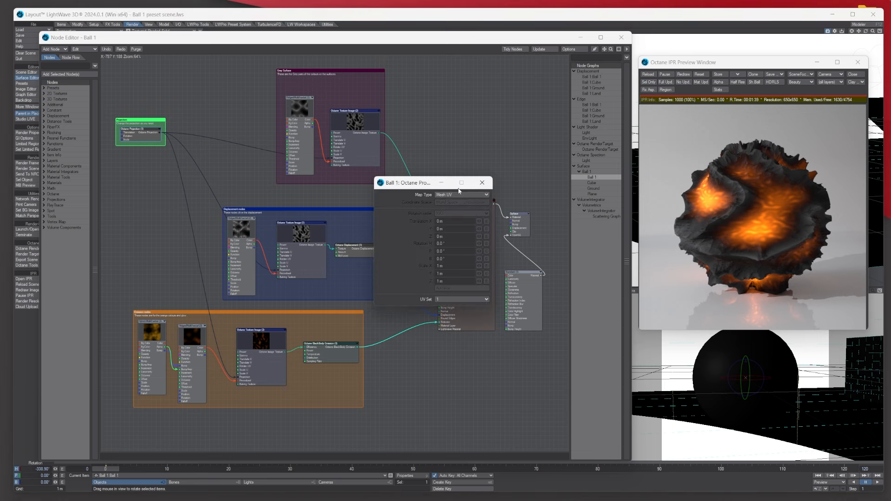
{"action": "left_click", "coordinate": [462, 194]}
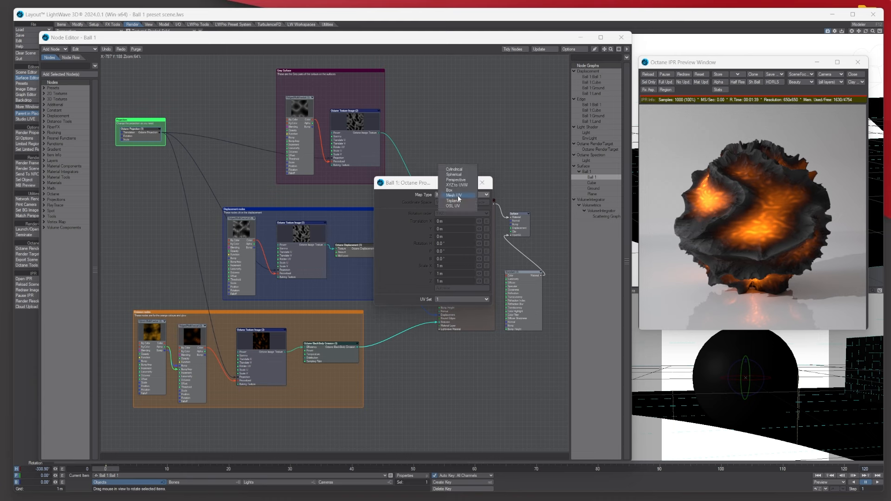
{"action": "left_click", "coordinate": [454, 196]}
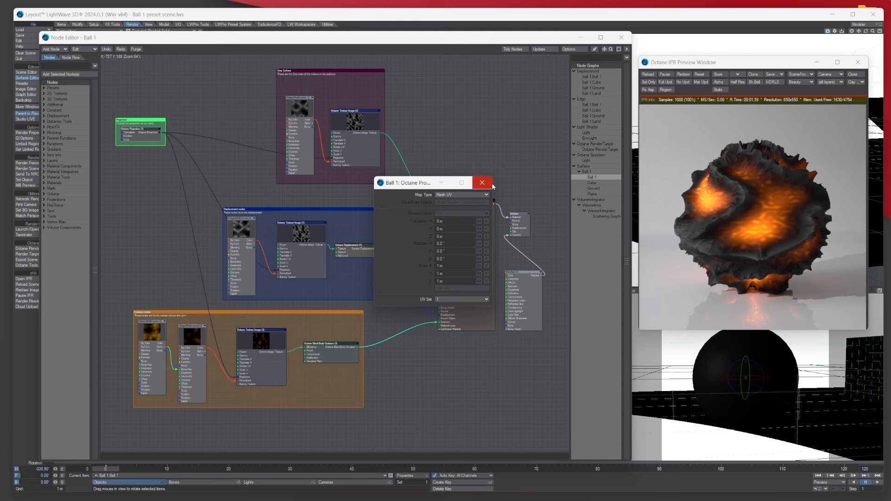
{"action": "left_click", "coordinate": [482, 183]}
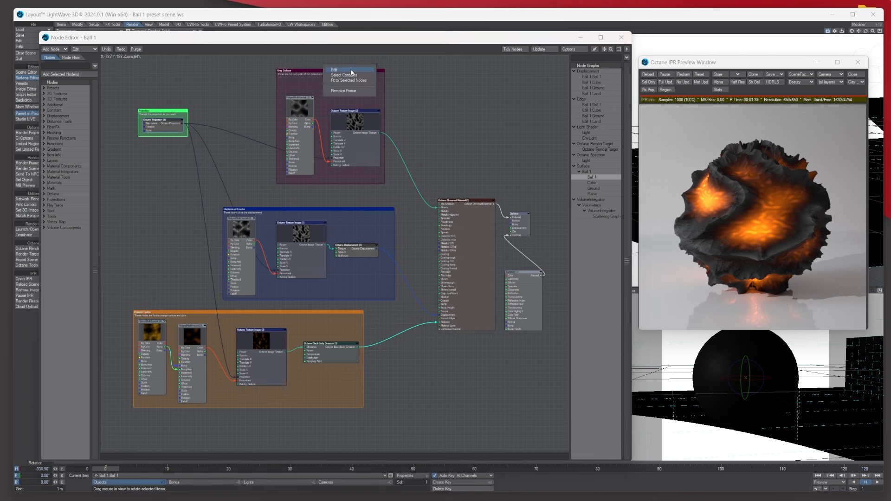
{"action": "mouse_move", "coordinate": [347, 79]}
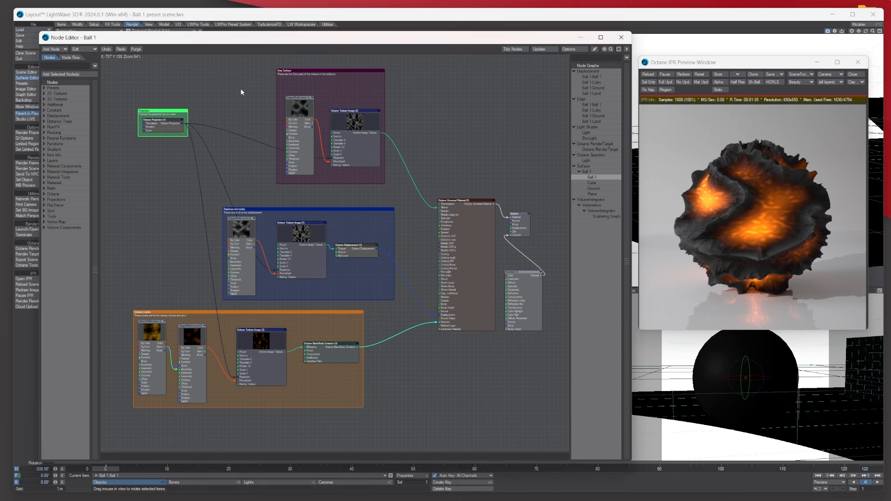
{"action": "mouse_move", "coordinate": [487, 222]}
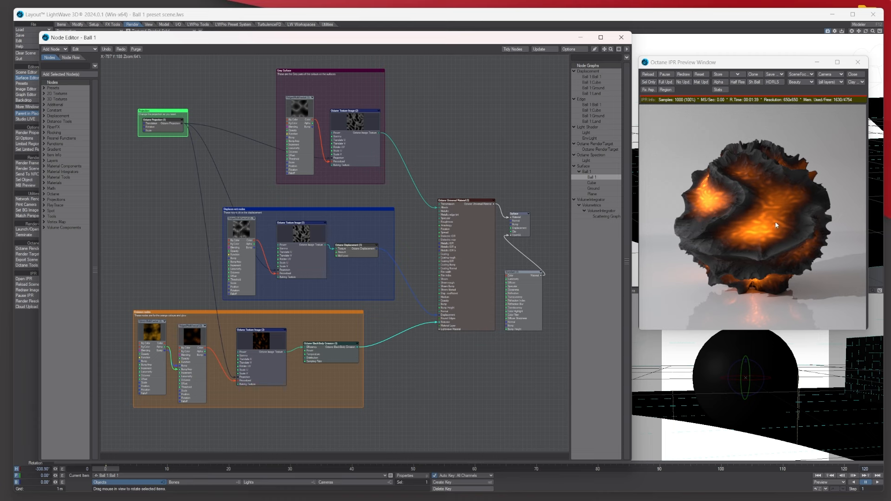
{"action": "mouse_move", "coordinate": [306, 212]}
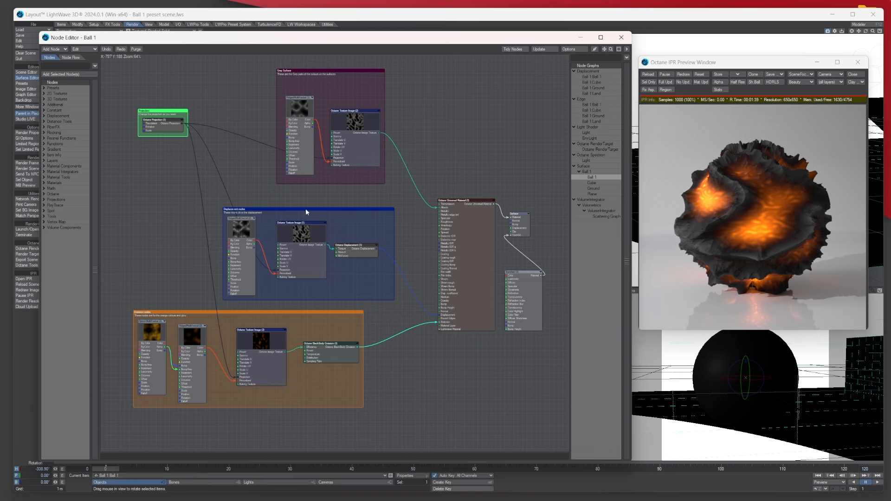
{"action": "mouse_move", "coordinate": [307, 211]}
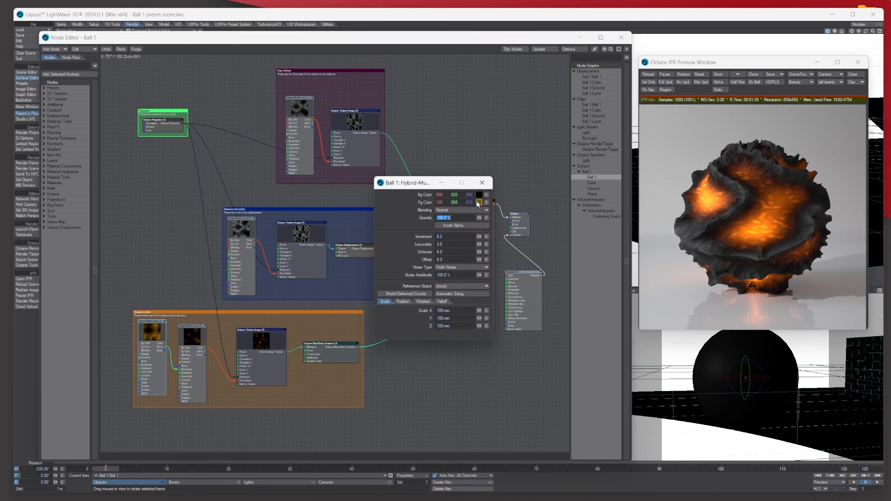
Set Fg Color of both Hybrid- and RidgedMultifractal noise textures to cyan
{"action": "left_click", "coordinate": [479, 203]}
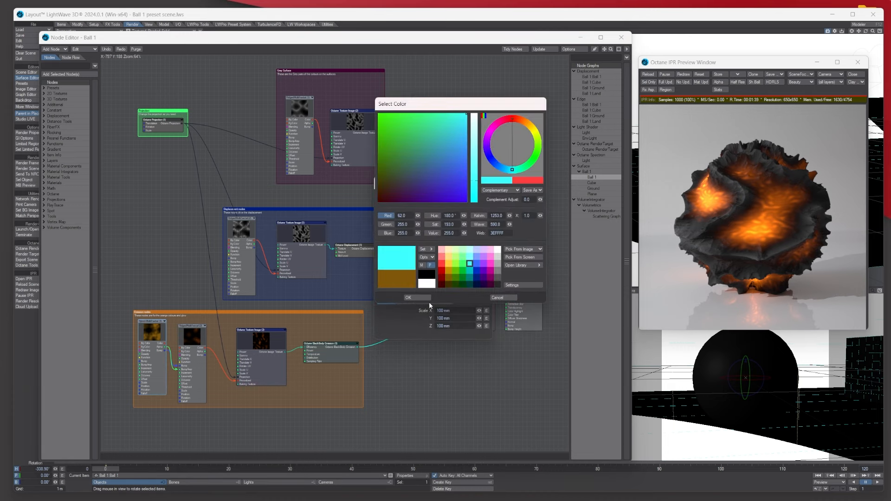
{"action": "left_click", "coordinate": [416, 297]}
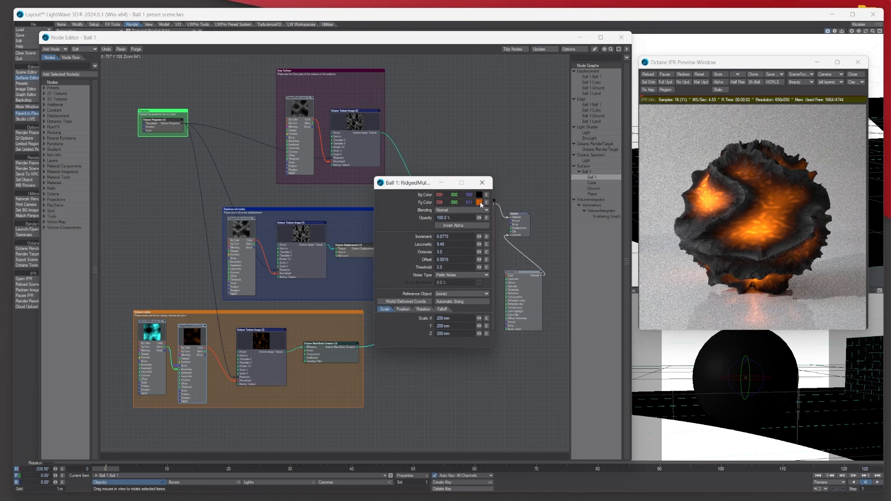
{"action": "left_click", "coordinate": [479, 202]}
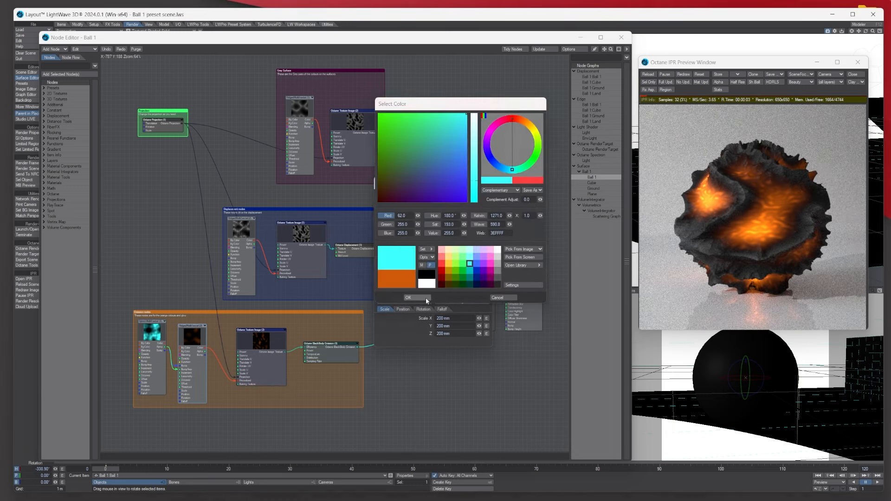
{"action": "left_click", "coordinate": [408, 297]}
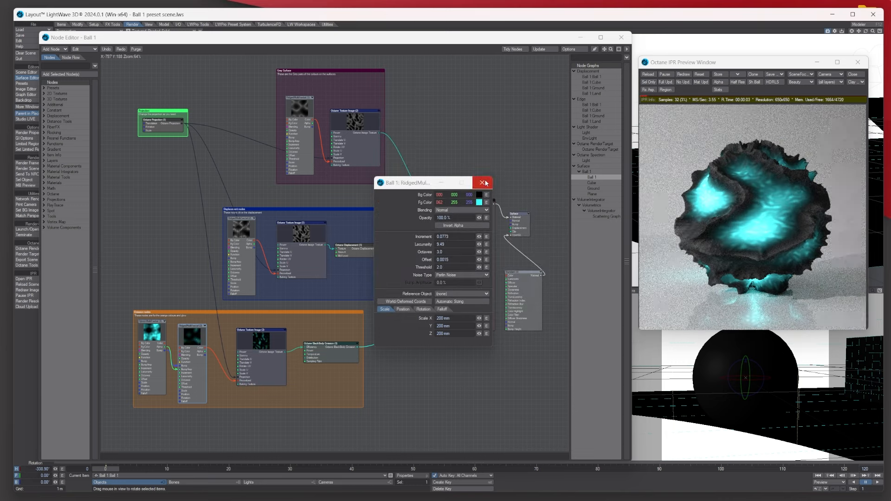
{"action": "left_click", "coordinate": [482, 183]}
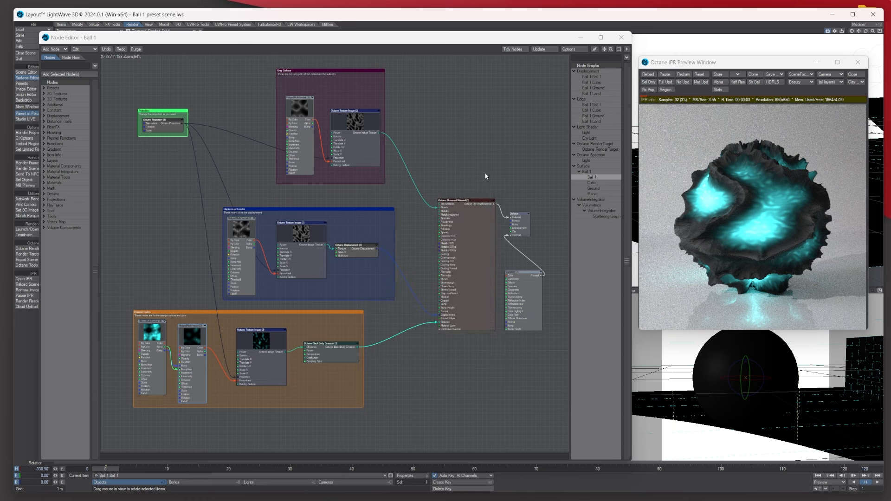